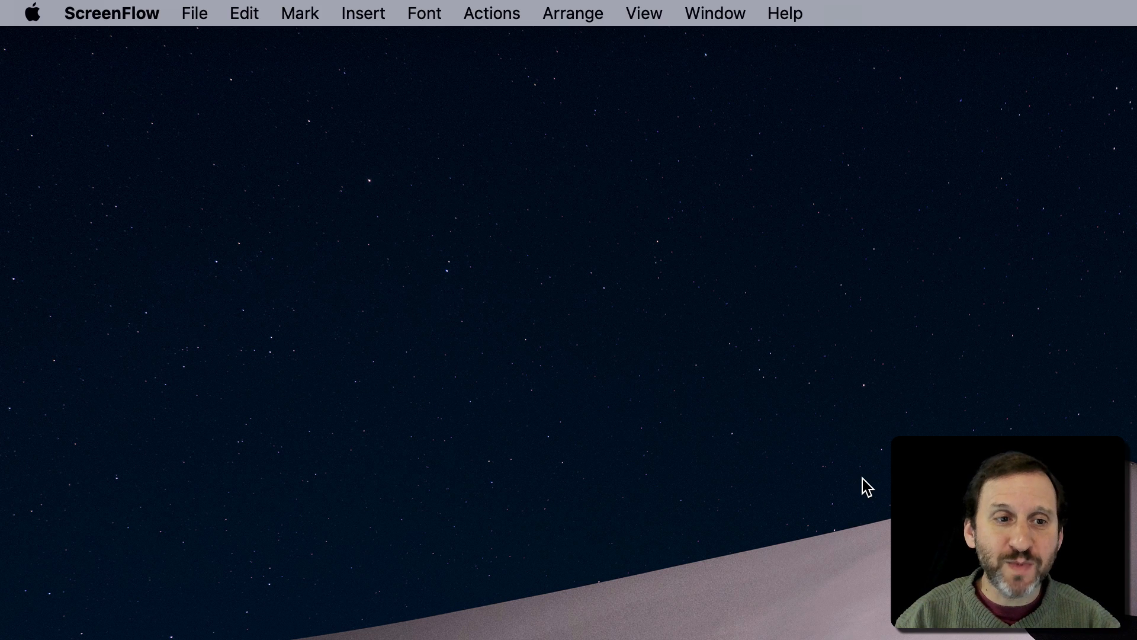
Bring up Spotlight and try simple sums like 1+2, 1/2 and 1*2
{"action": "key", "text": "cmd+space"}
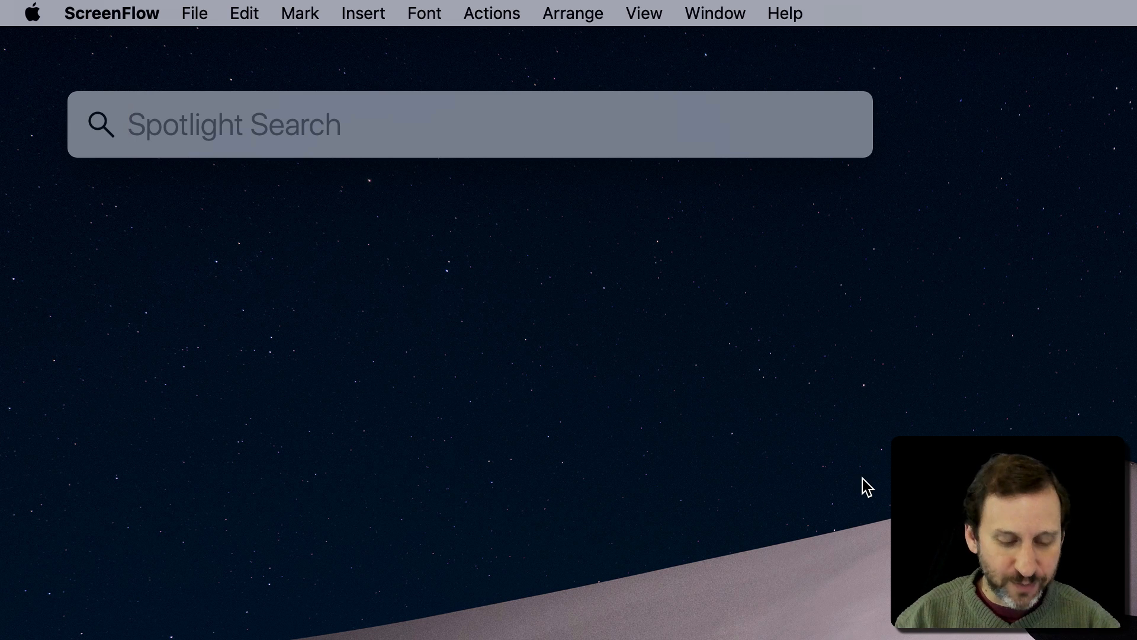
{"action": "type", "text": "1+2"}
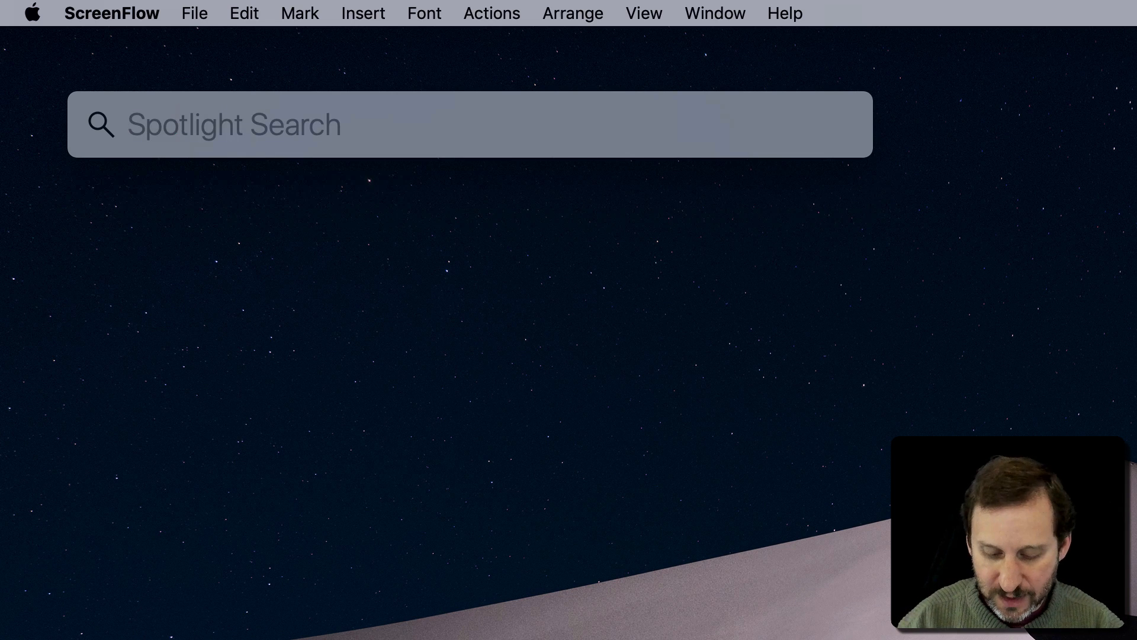
{"action": "type", "text": "1/2"}
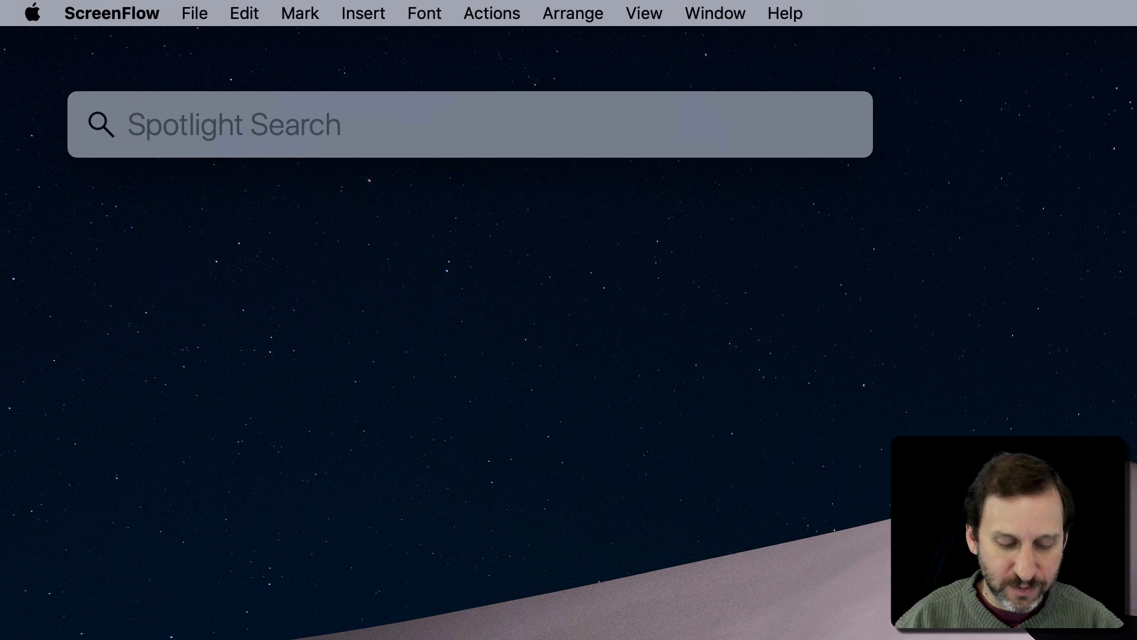
{"action": "type", "text": "1*"}
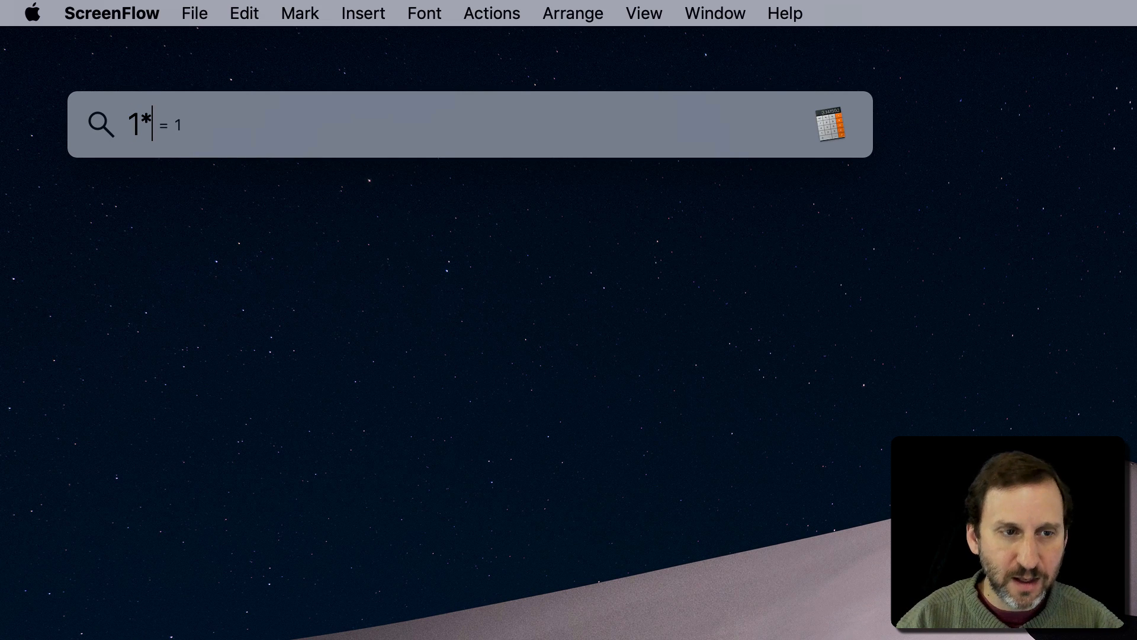
{"action": "type", "text": "2"}
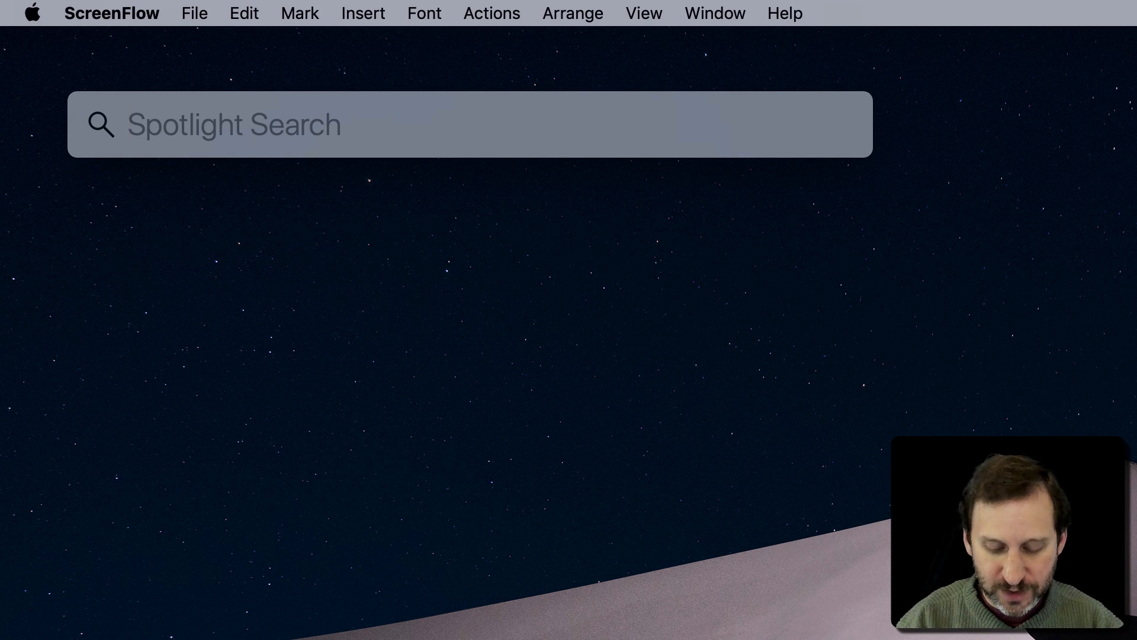
Evaluate (1+2)*2 to get 6, then clear the search field
{"action": "type", "text": "(1+2)"}
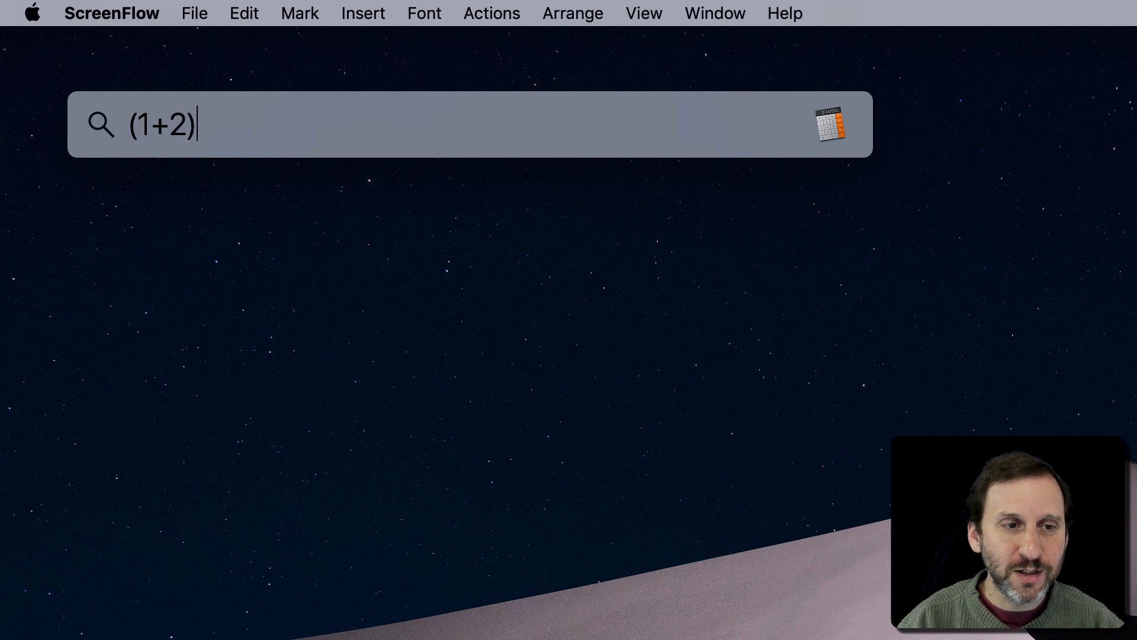
{"action": "type", "text": "*2"}
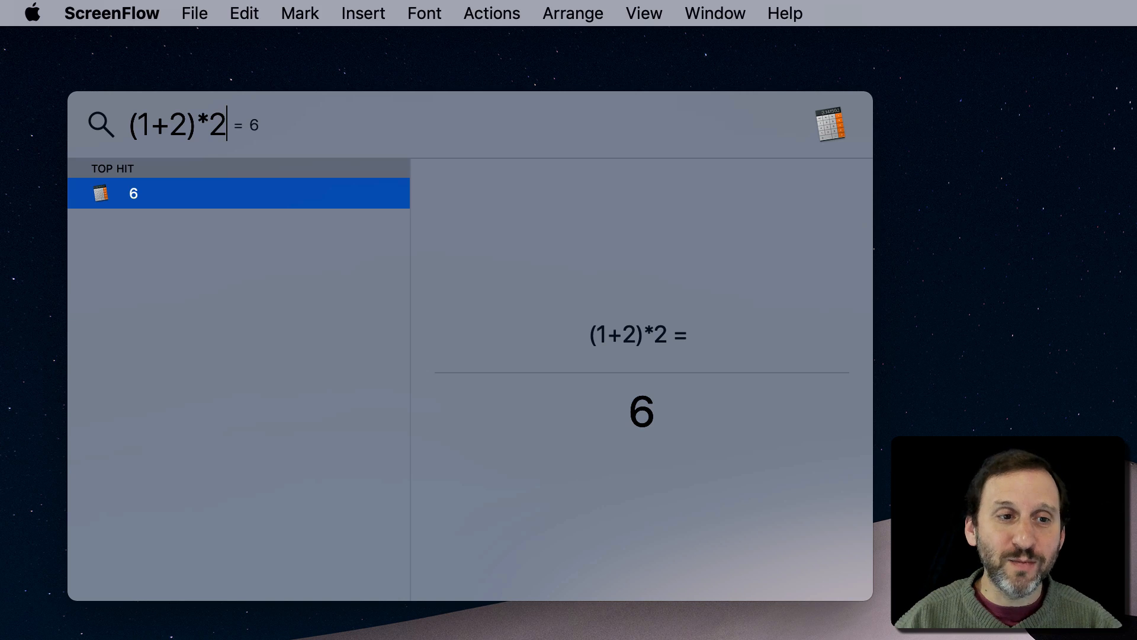
{"action": "type", "text": "5"}
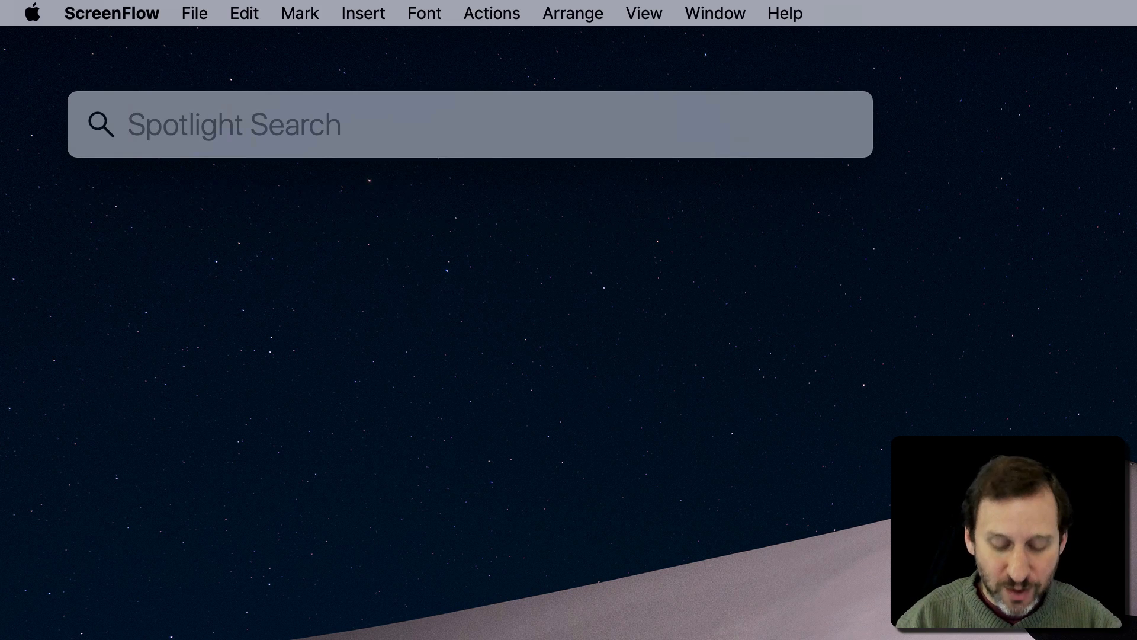
Try sin(.5), then compute sqrt(9.5) as 3.0822070015
{"action": "type", "text": "sin("}
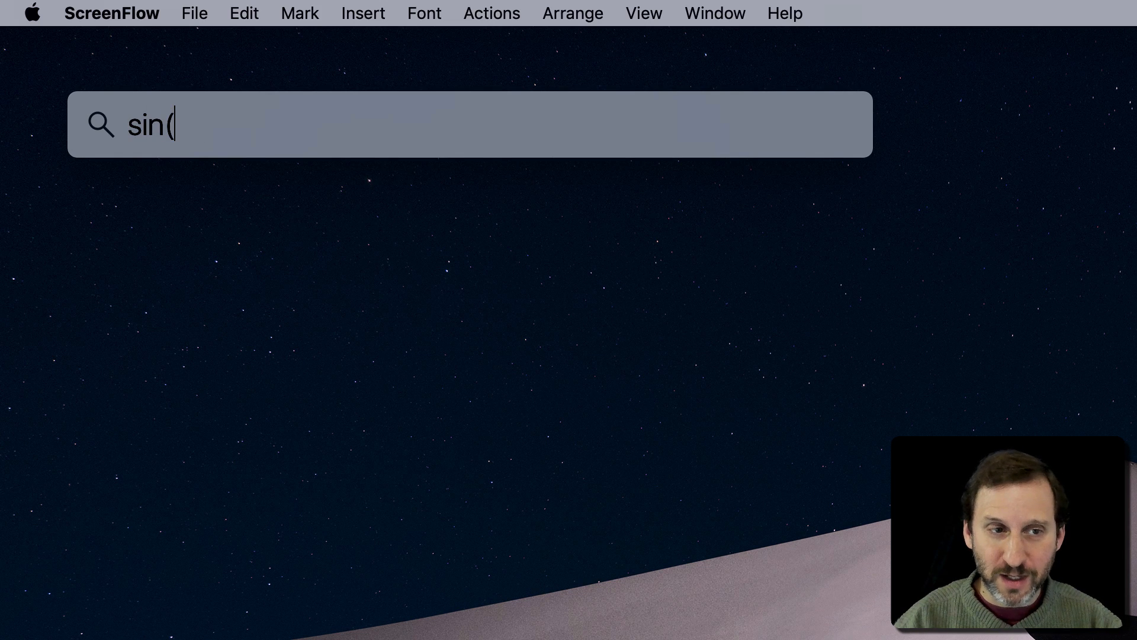
{"action": "type", "text": ".5)"}
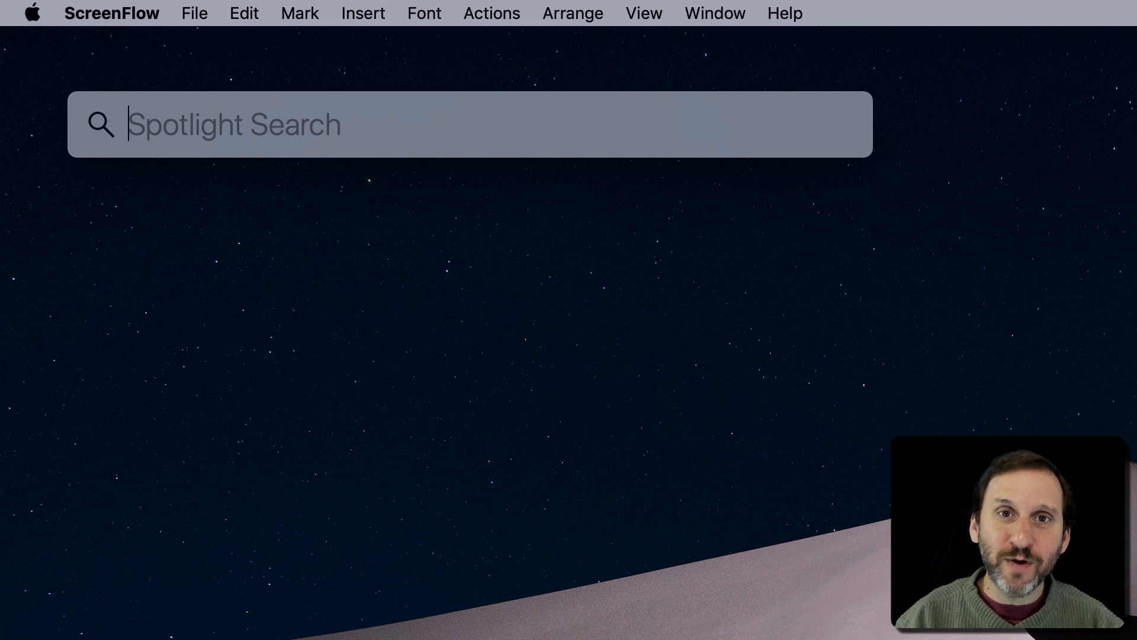
{"action": "type", "text": "sq"}
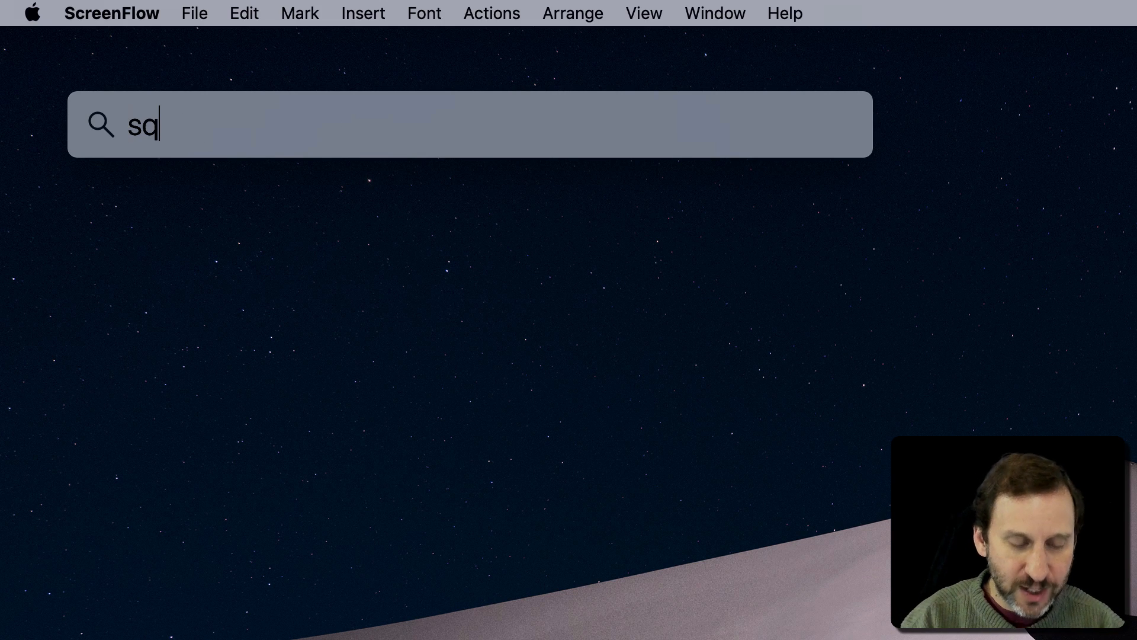
{"action": "type", "text": "rt("}
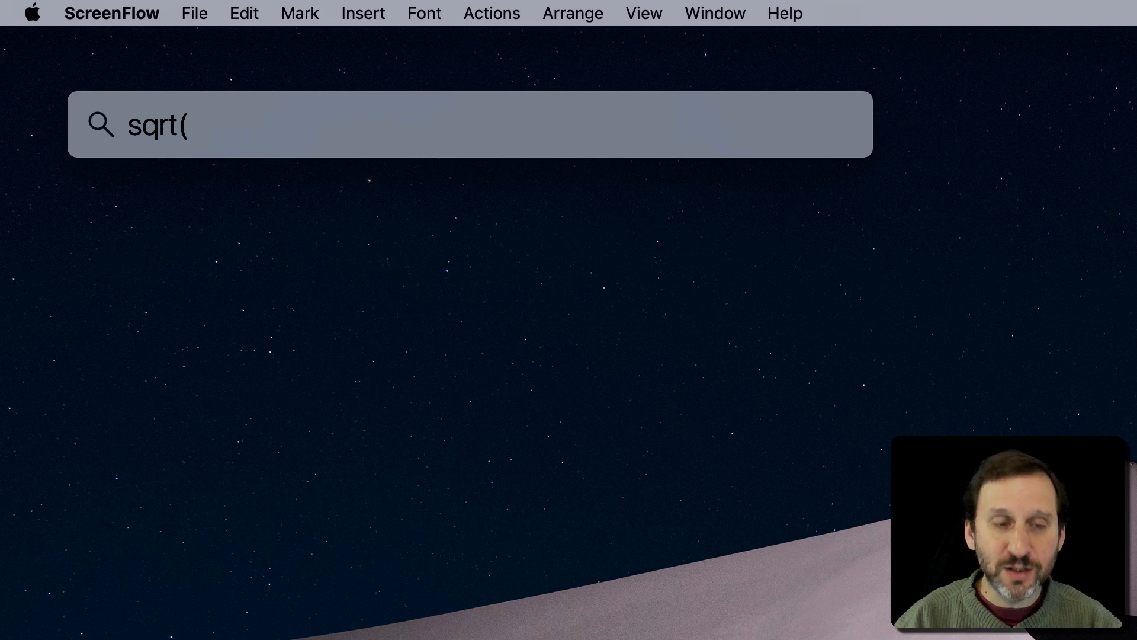
{"action": "type", "text": "9)"}
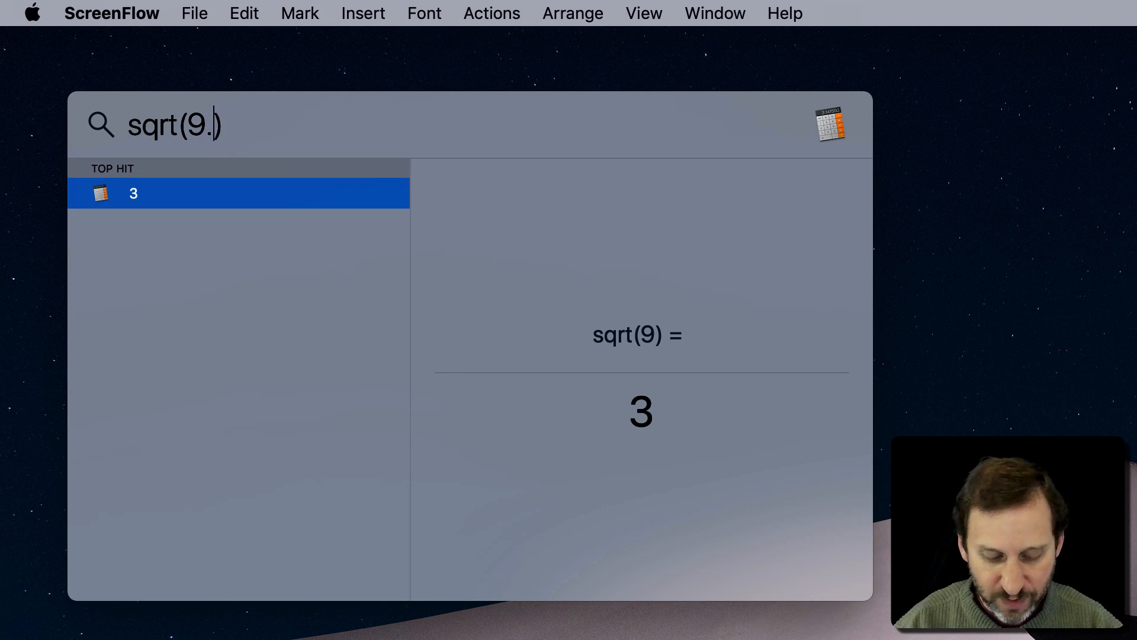
{"action": "type", "text": "5"}
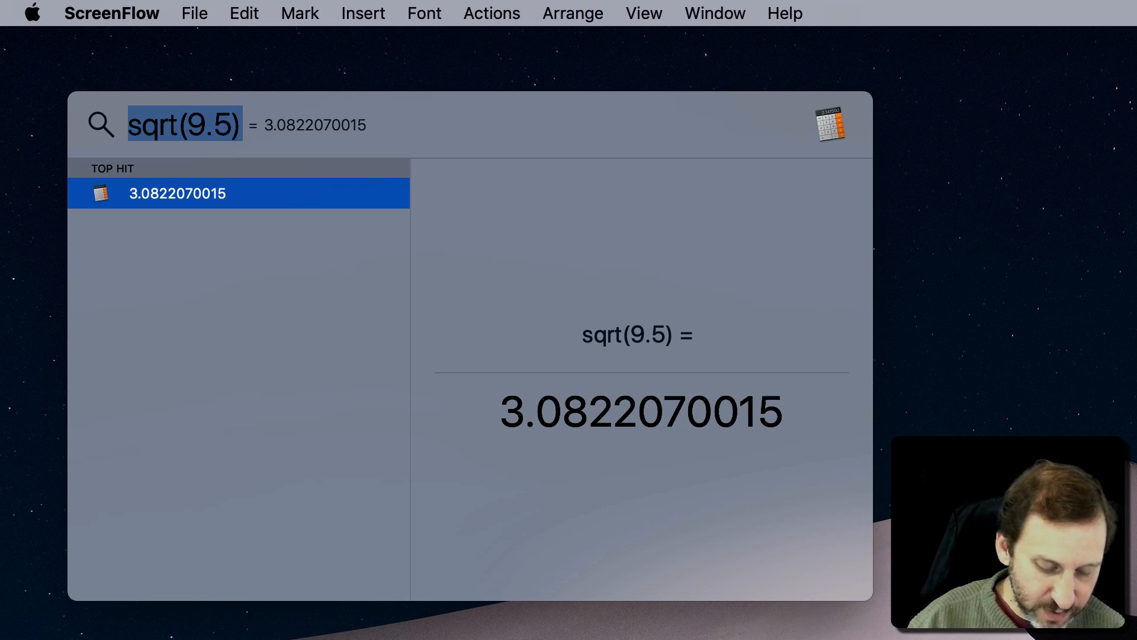
Compute cbrt(27) as 3 and begin the power expression 2^
{"action": "type", "text": "cbrt("}
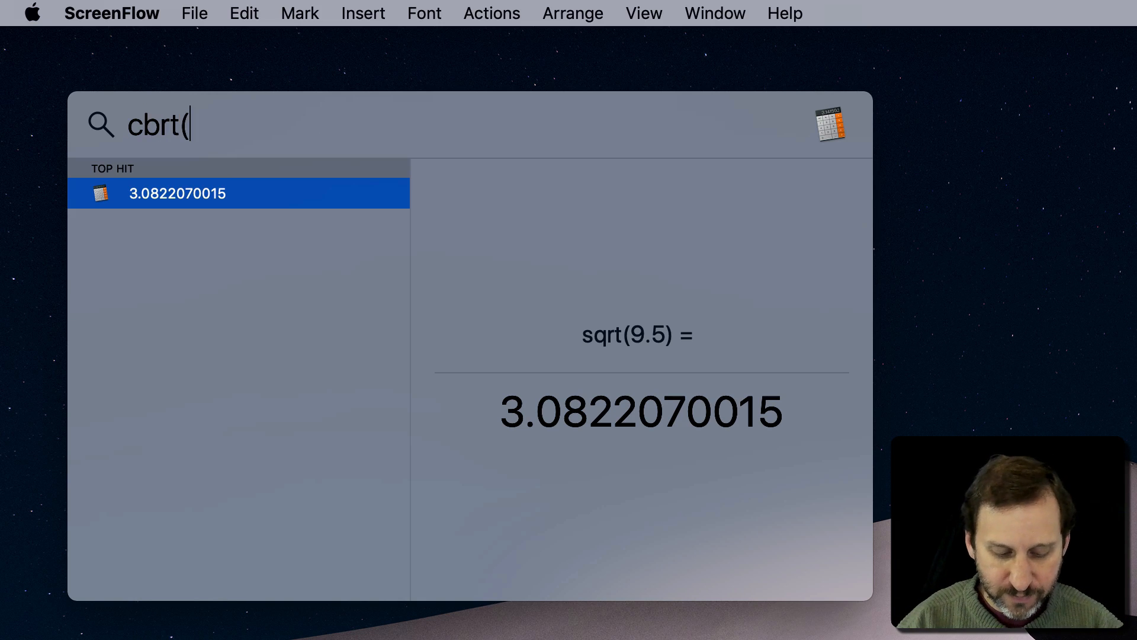
{"action": "type", "text": "27)"}
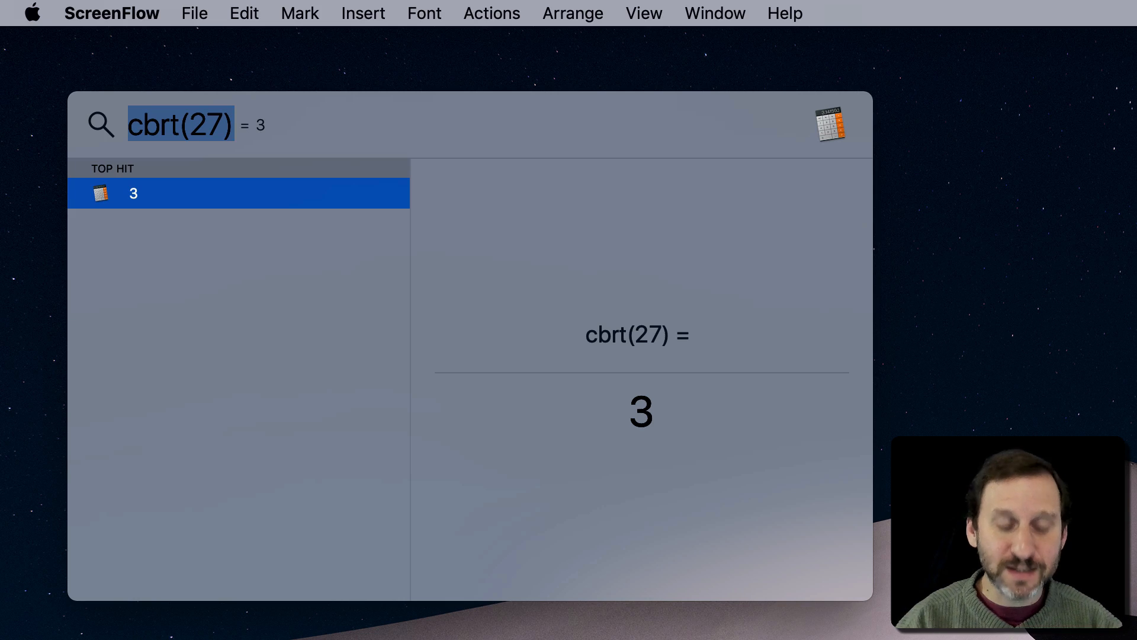
{"action": "type", "text": "2^"}
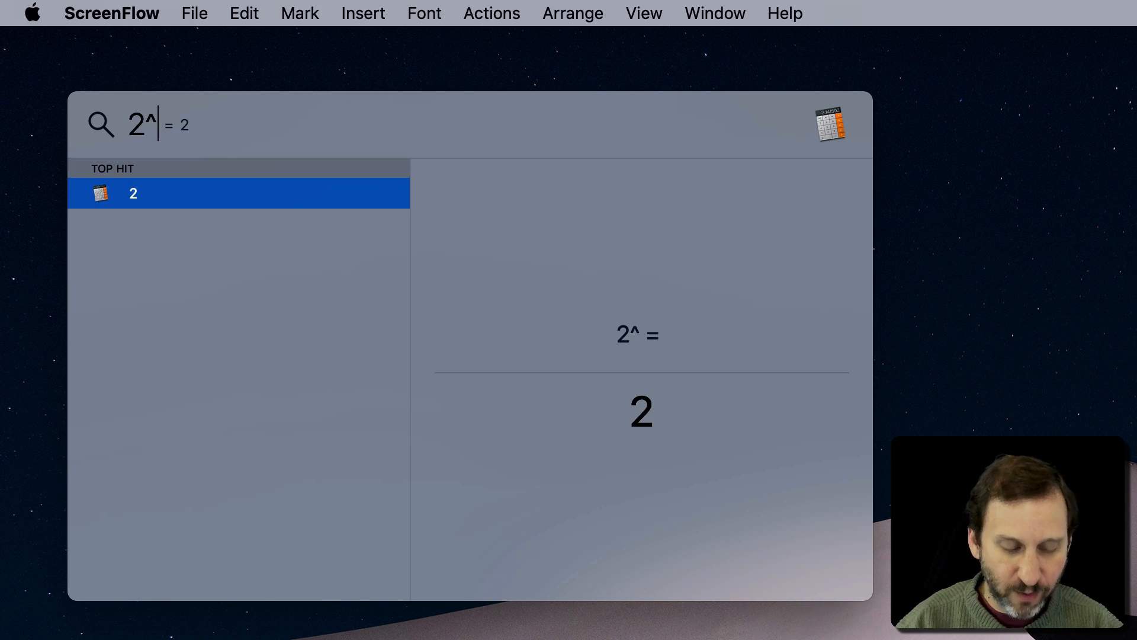
Evaluate 2.7^3.1 as 21.7384046608 and 27^(1/3) as 3, then clear the field
{"action": "type", "text": "3.1"}
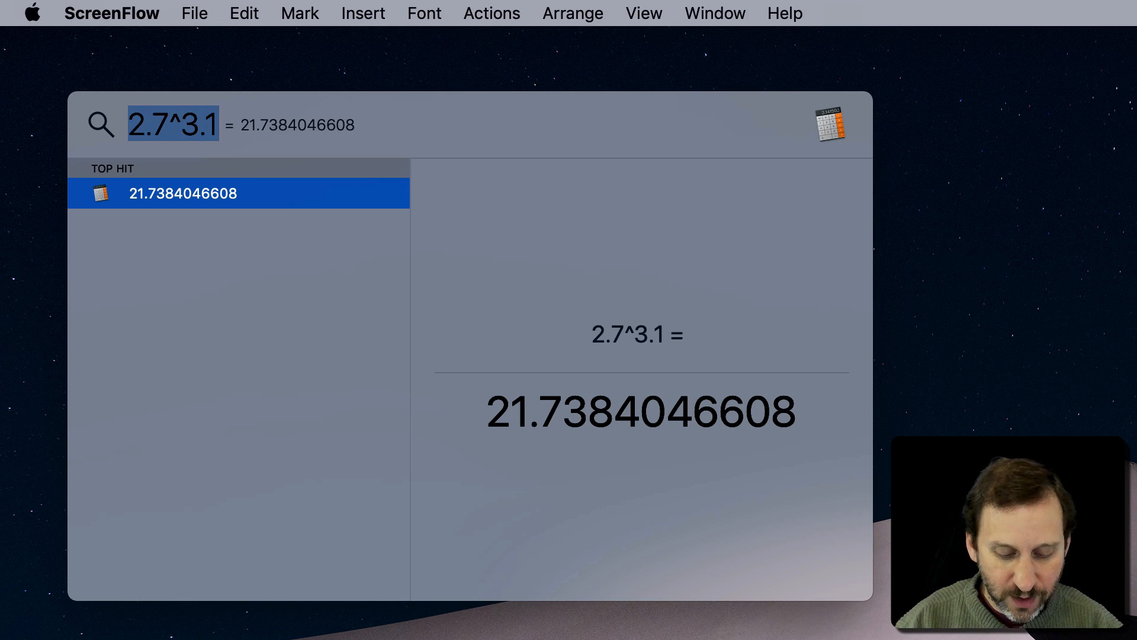
{"action": "type", "text": "27^"}
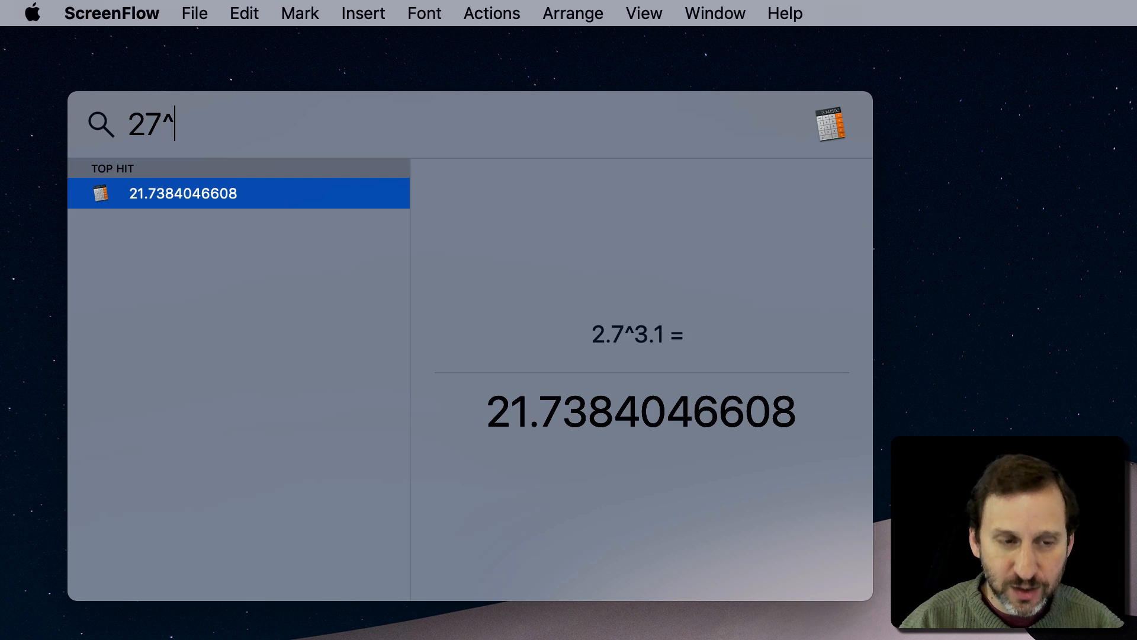
{"action": "type", "text": "("}
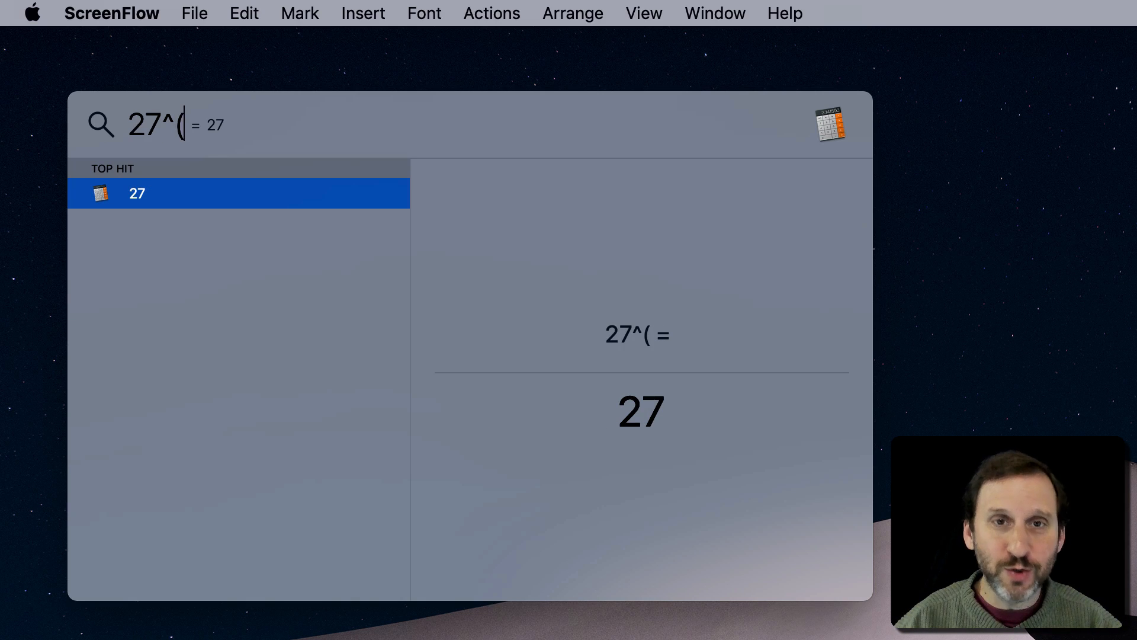
{"action": "type", "text": "1/3)"}
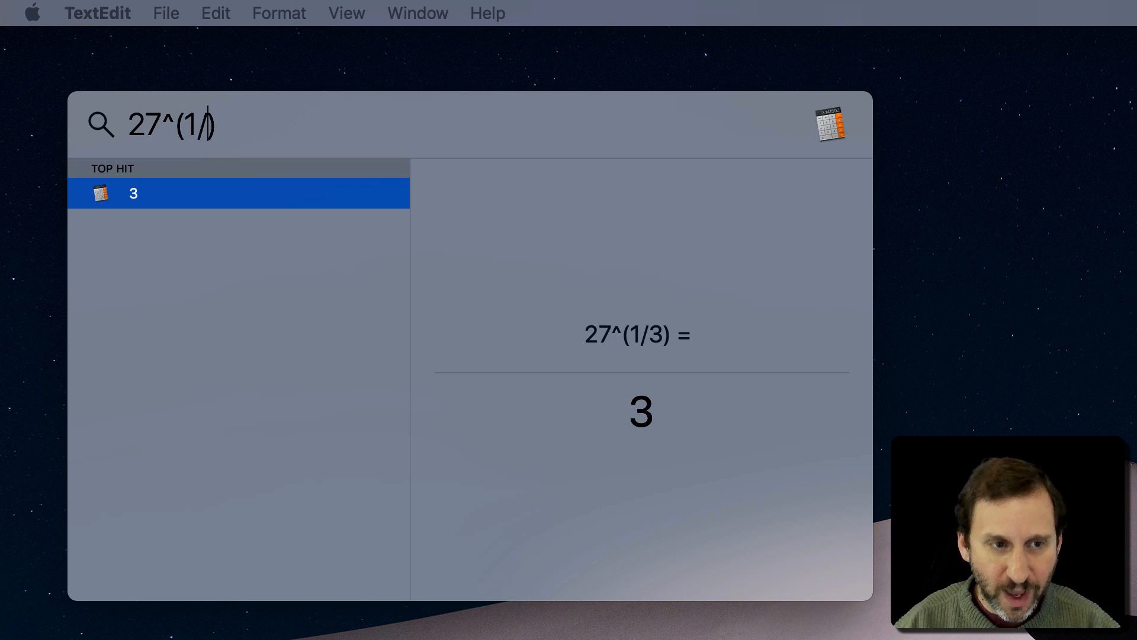
{"action": "type", "text": "3)"}
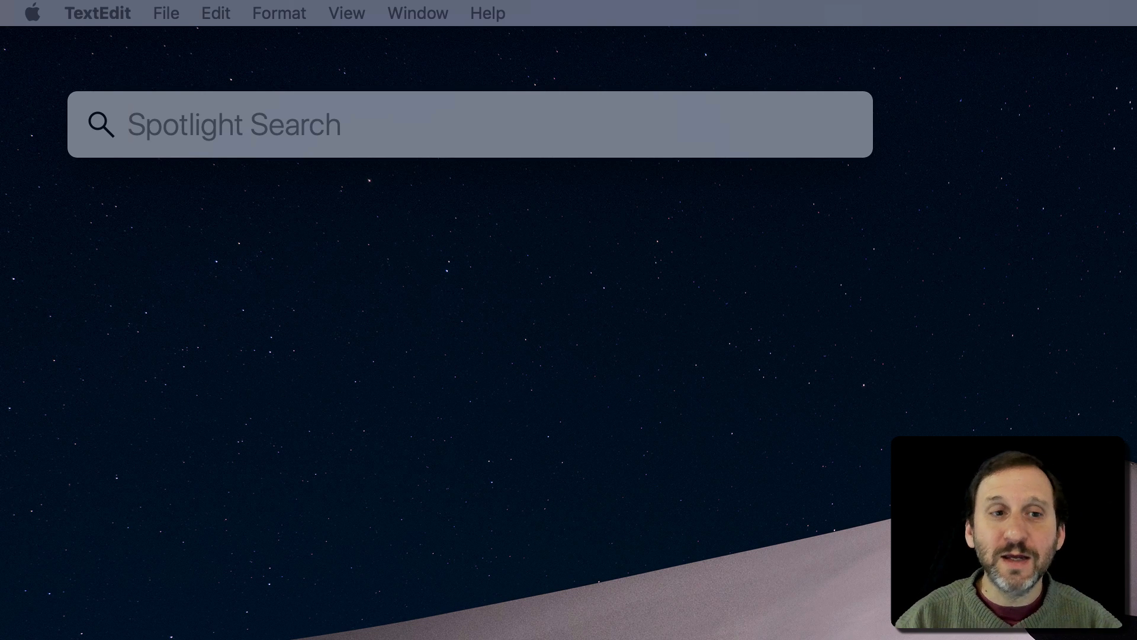
Enter 39.74*.2 to get 7.948
{"action": "type", "text": "39"}
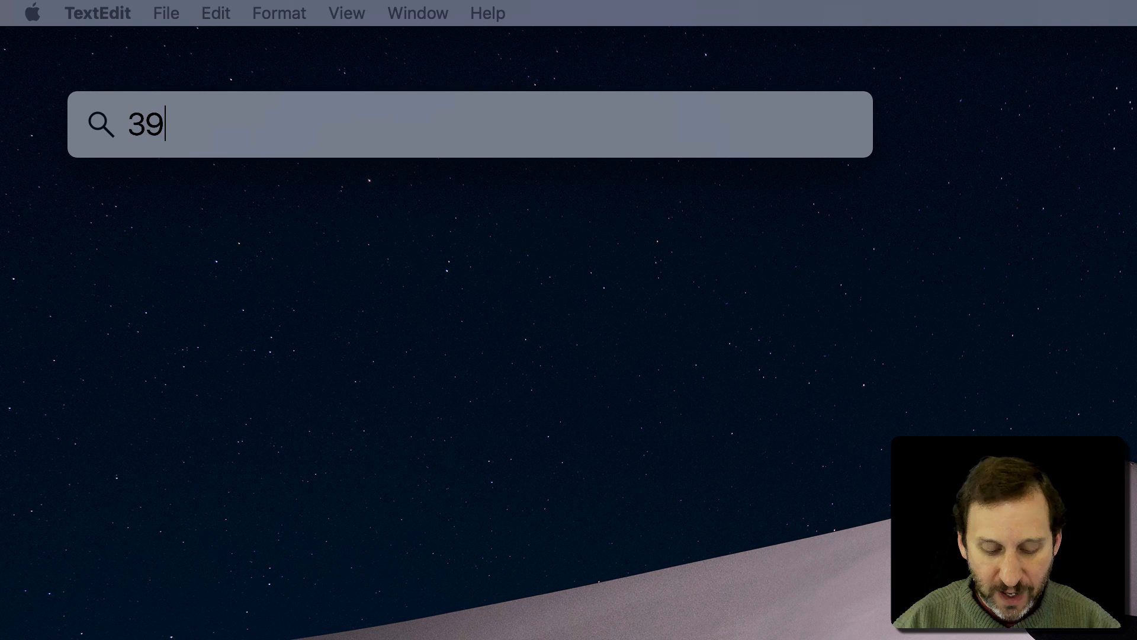
{"action": "type", "text": "."}
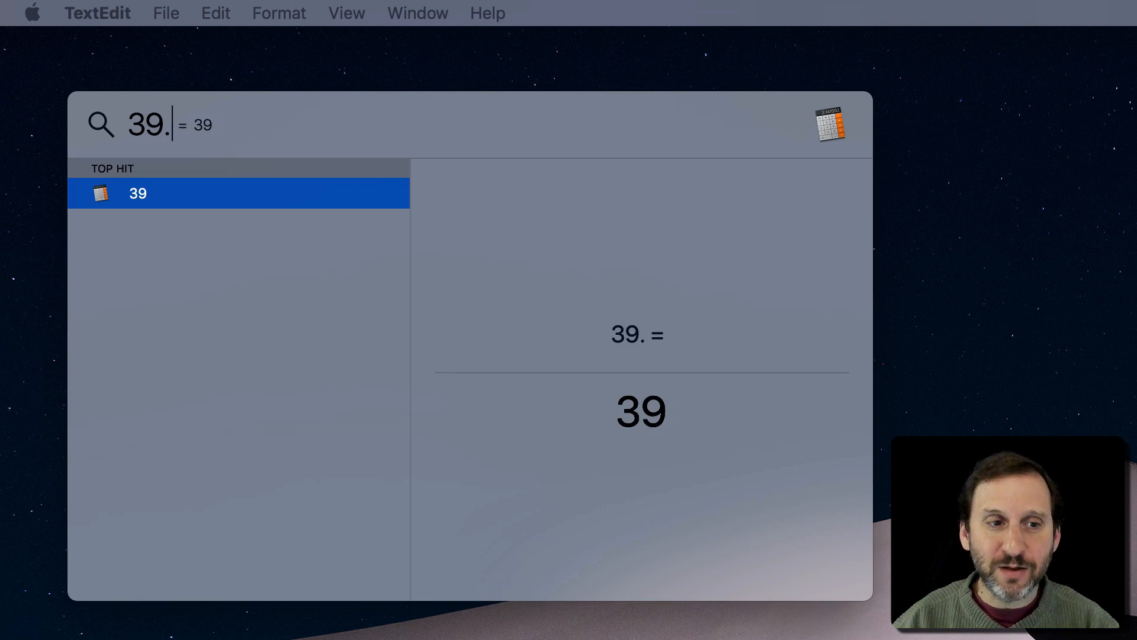
{"action": "type", "text": "74"}
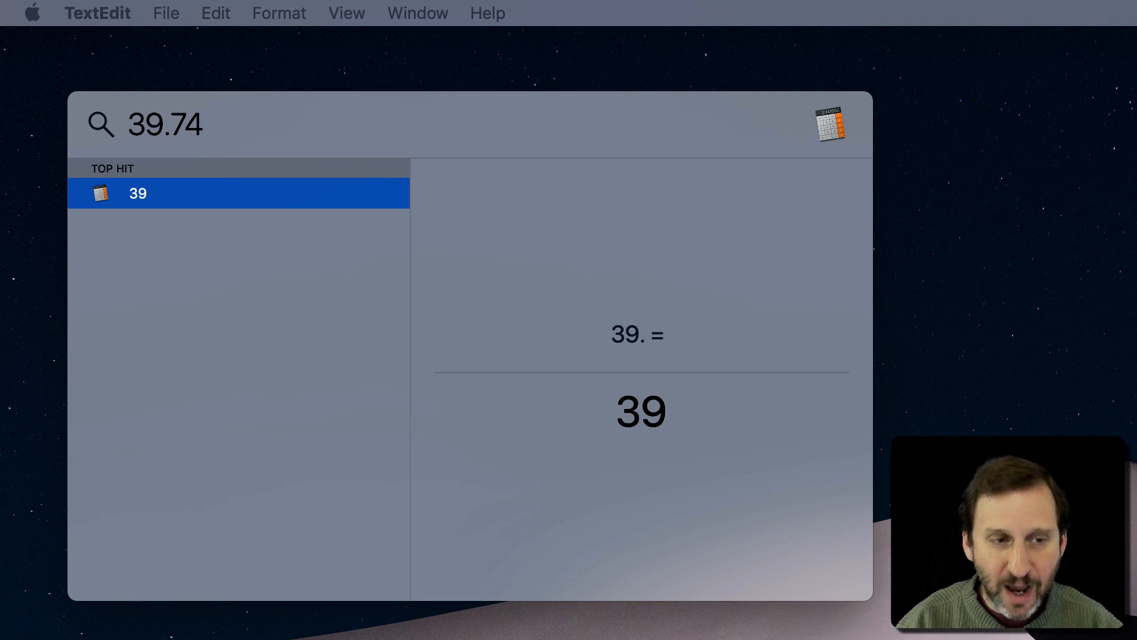
{"action": "type", "text": "*"}
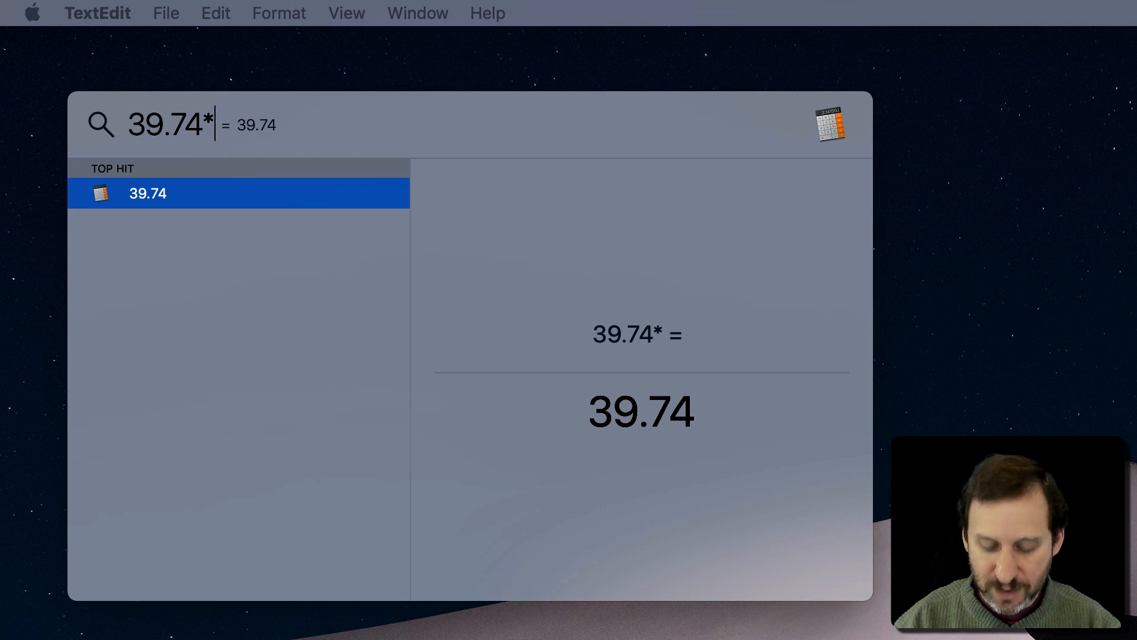
{"action": "type", "text": ".2"}
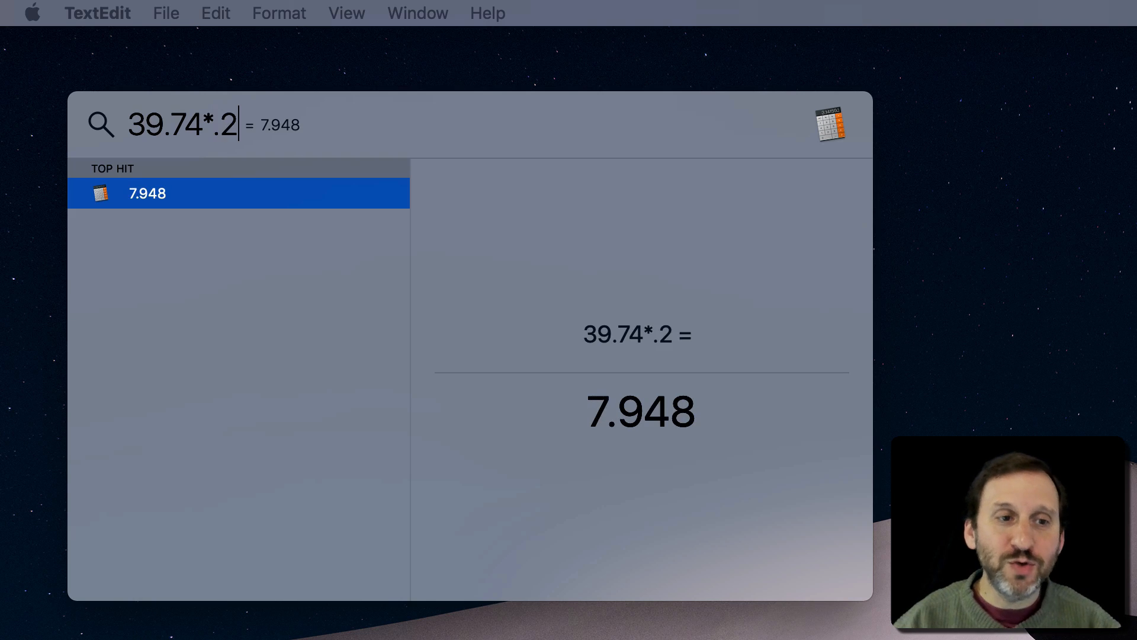
Rewrite the multiplier as 20%, still giving 7.948, then clear the field
{"action": "key", "text": "backspace"}
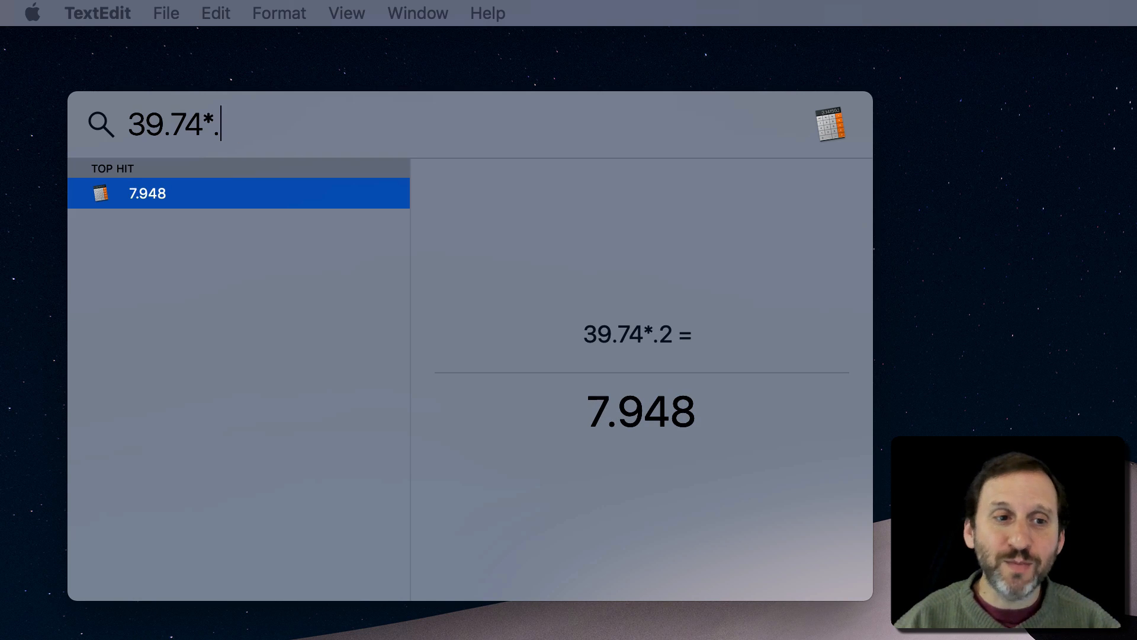
{"action": "type", "text": "20%"}
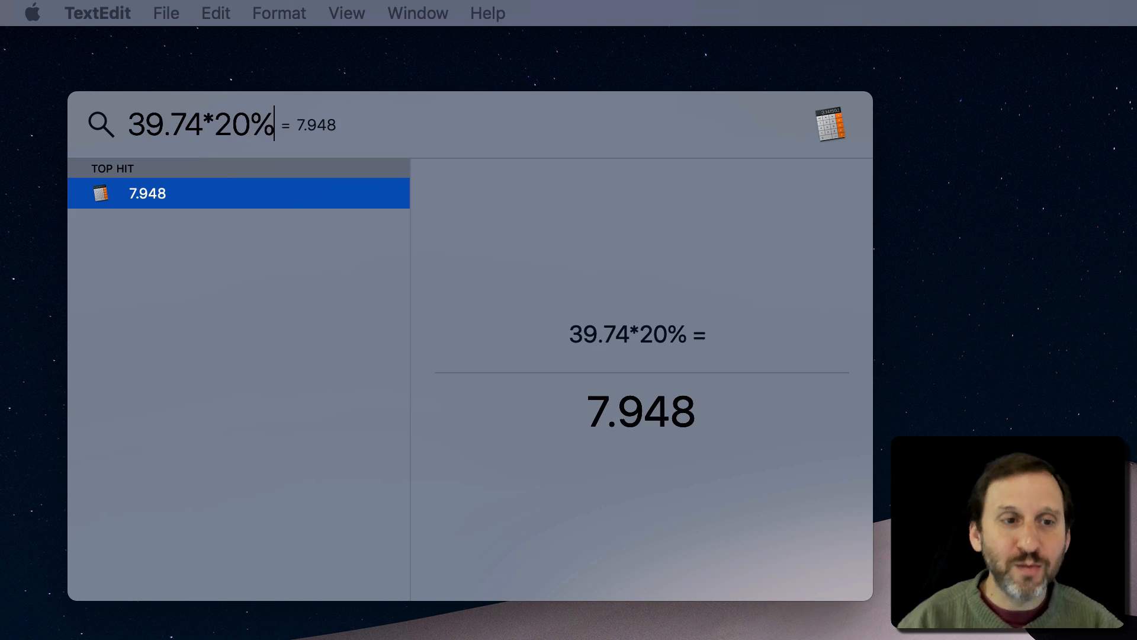
{"action": "double_click", "coordinate": [254, 123]}
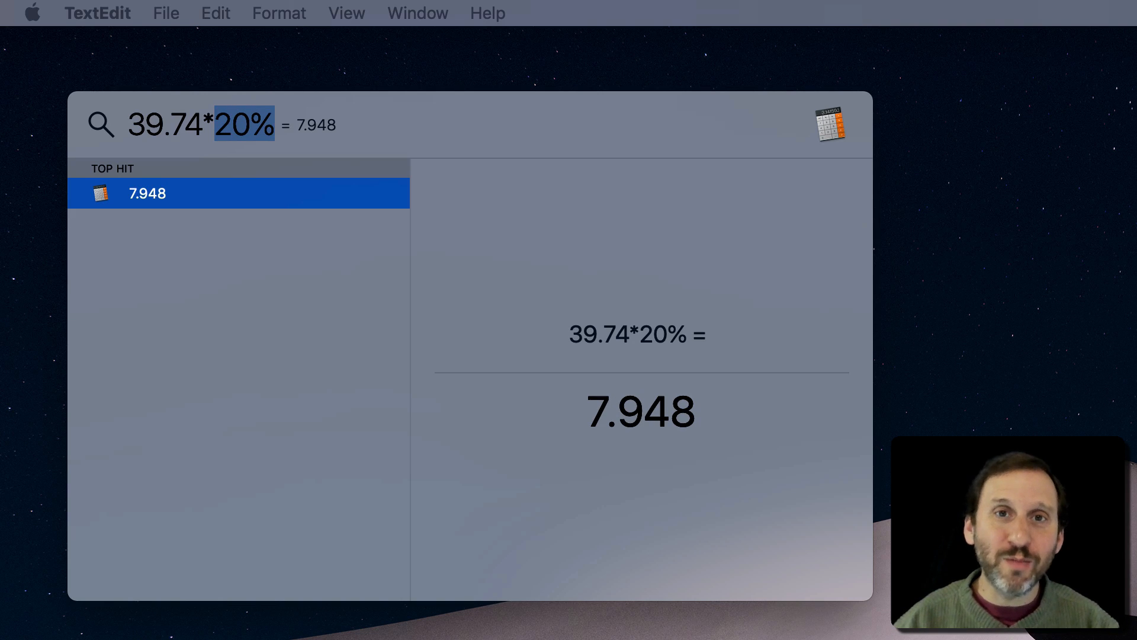
{"action": "type", "text": "20"}
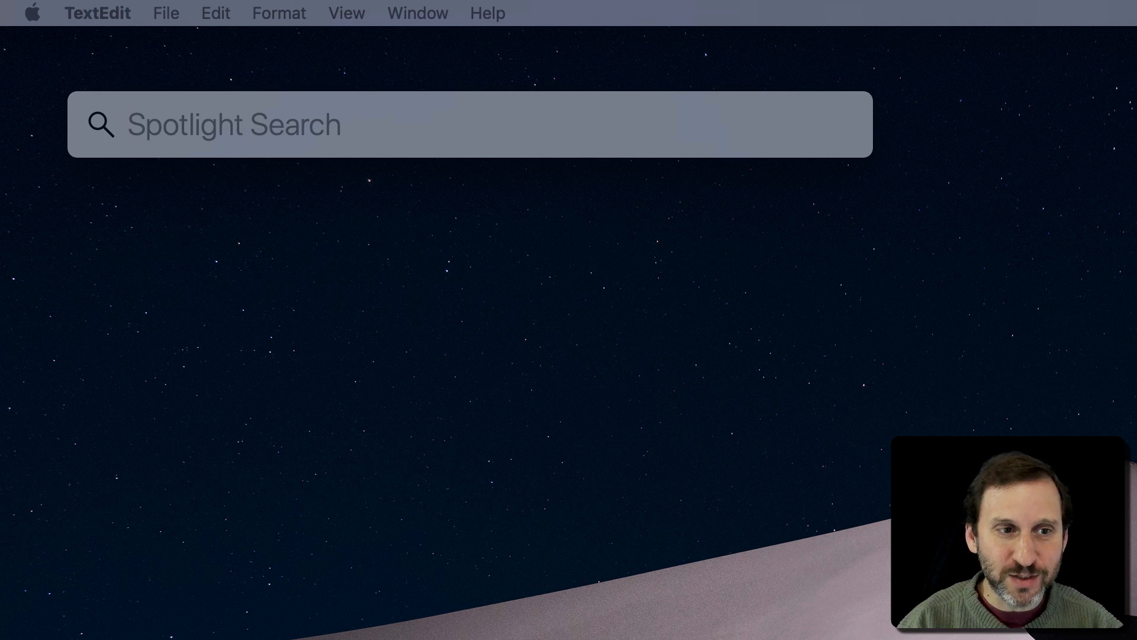
Enter 29%3, change it to 30%3 to get 0, then clear the query
{"action": "type", "text": "2"}
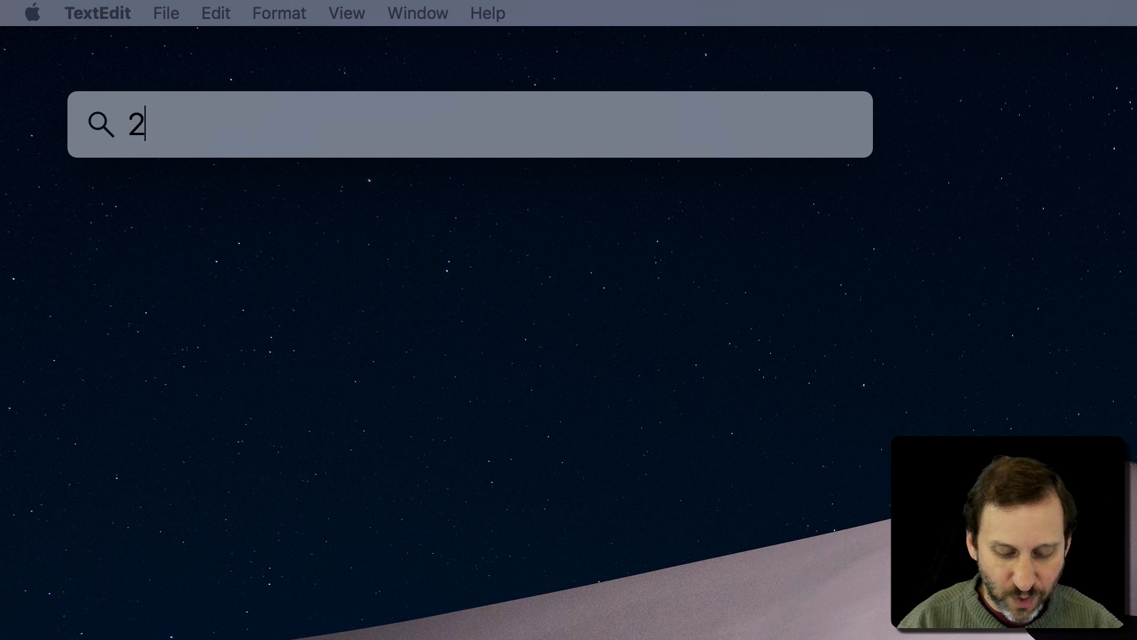
{"action": "type", "text": "9"}
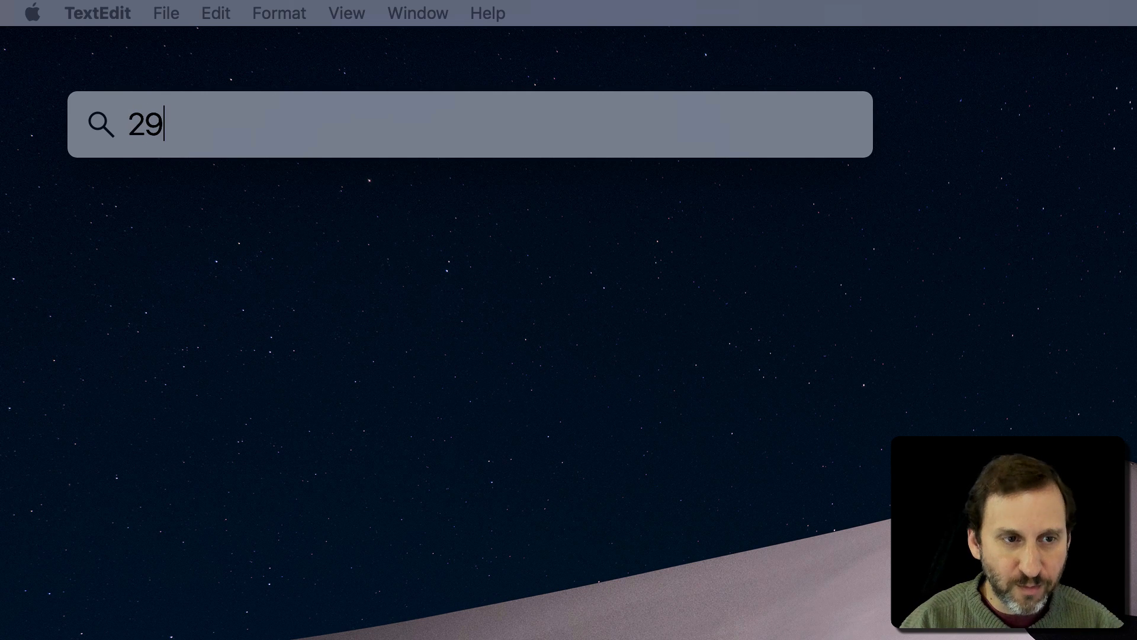
{"action": "type", "text": "%3"}
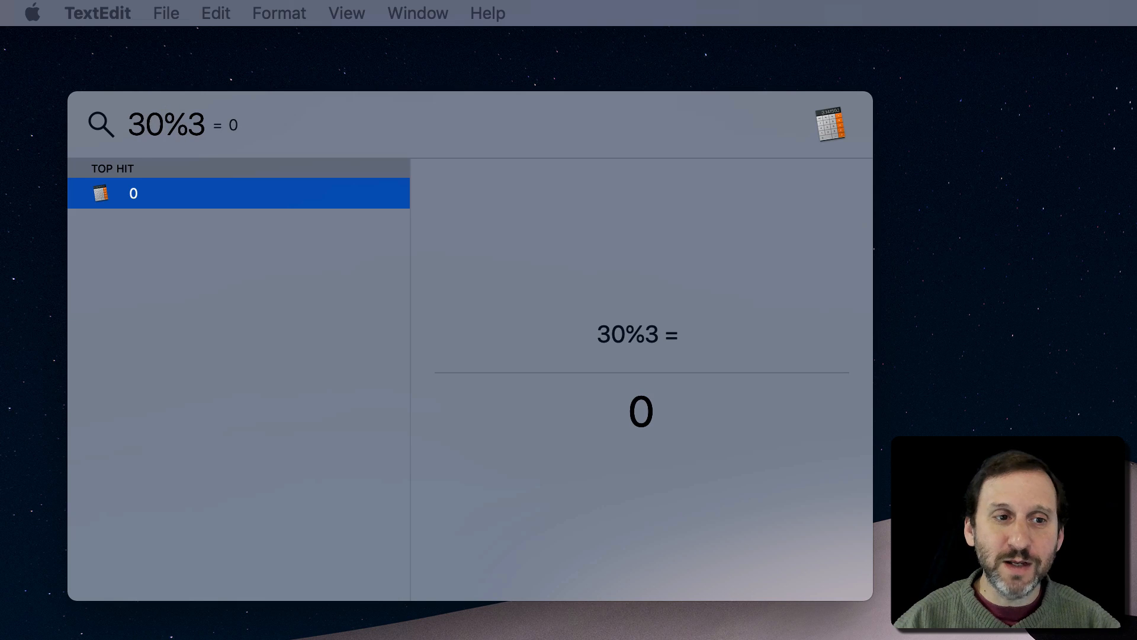
{"action": "type", "text": "1"}
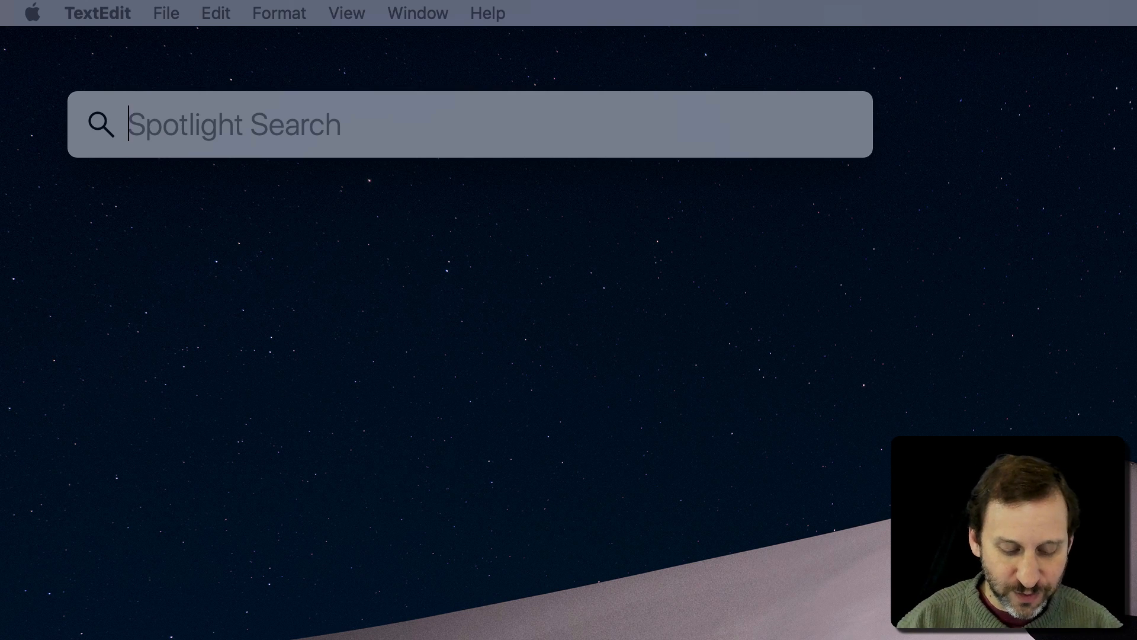
Evaluate 3! as 6 and 4! as 24, try fact(13), then clear the field
{"action": "type", "text": "3!"}
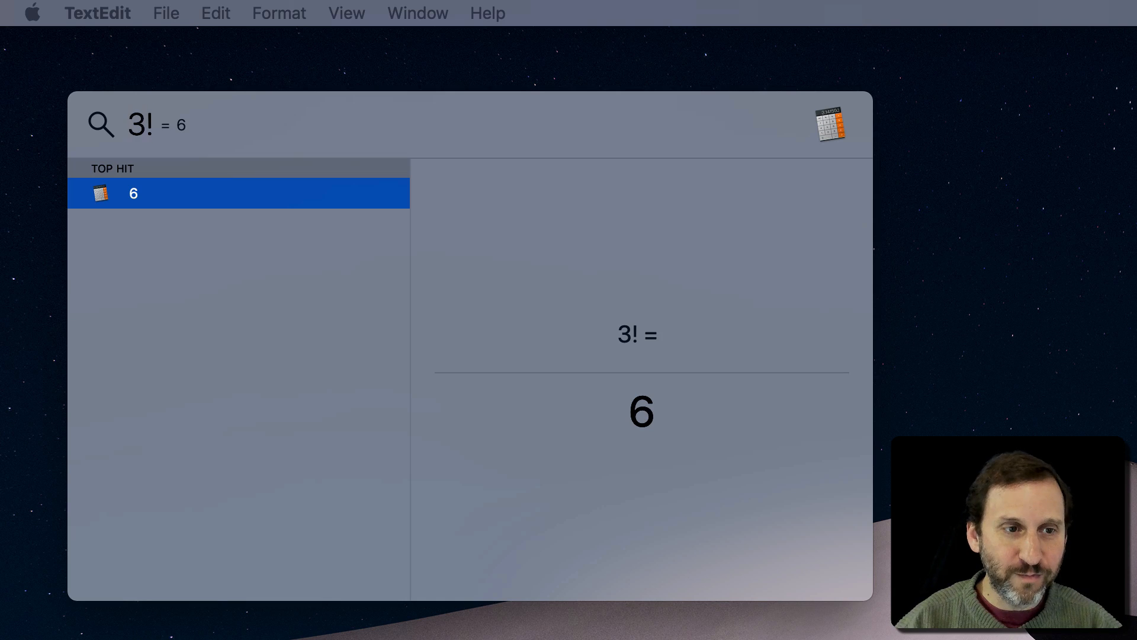
{"action": "type", "text": "4"}
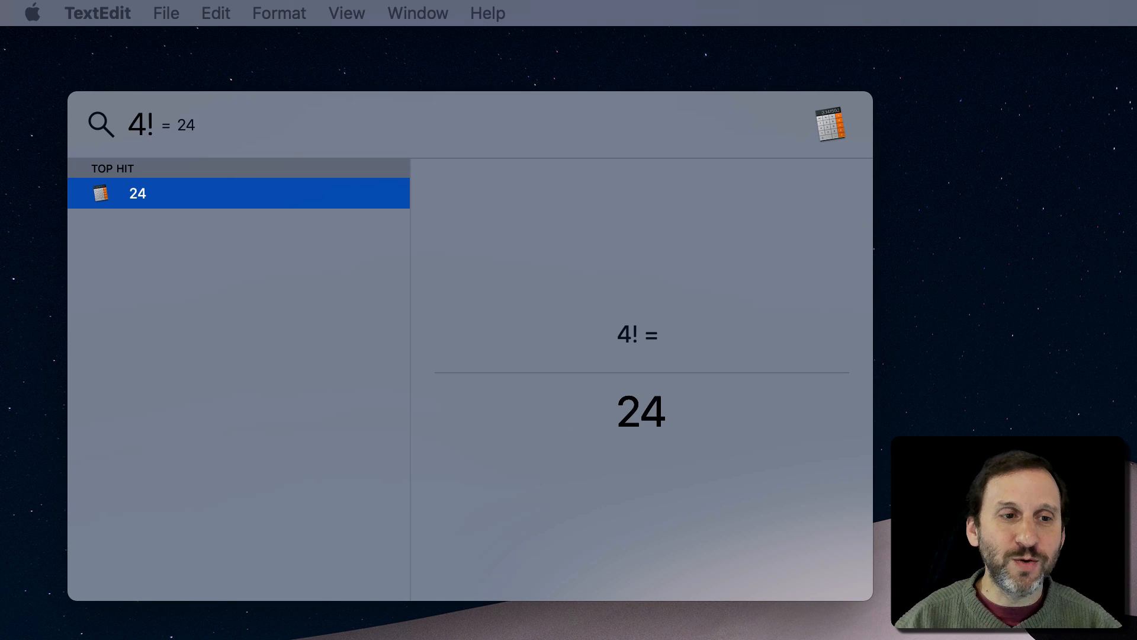
{"action": "type", "text": "fact("}
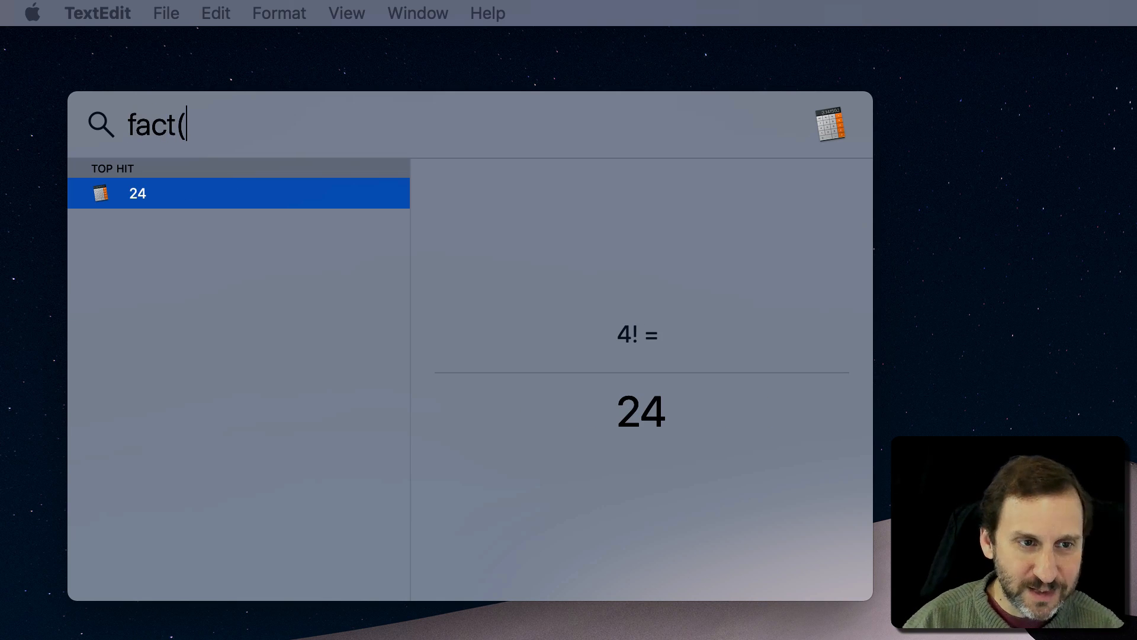
{"action": "type", "text": "1"}
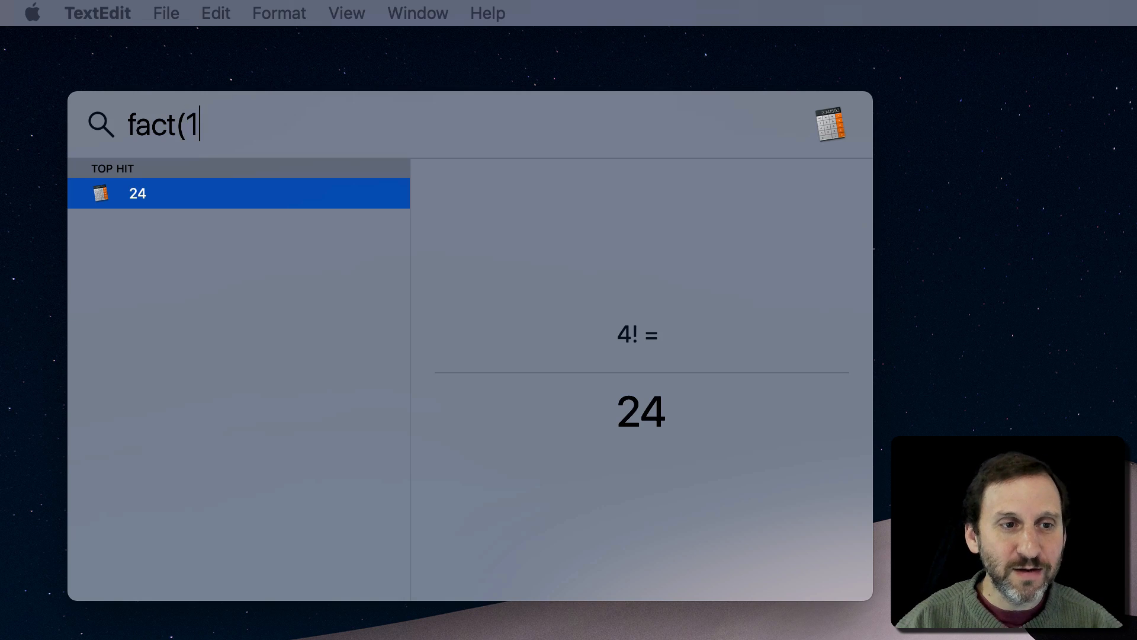
{"action": "type", "text": "3)"}
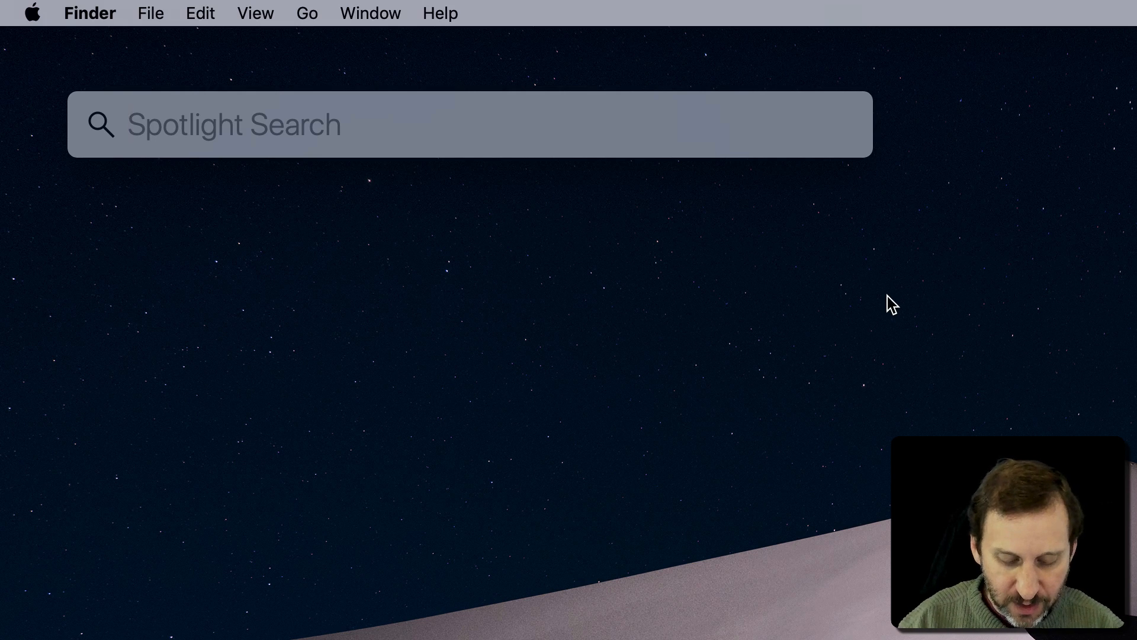
Enter 6.7*10^5, retype it as 6.7E5 for 670,000, then clear the field
{"action": "type", "text": "6.7*"}
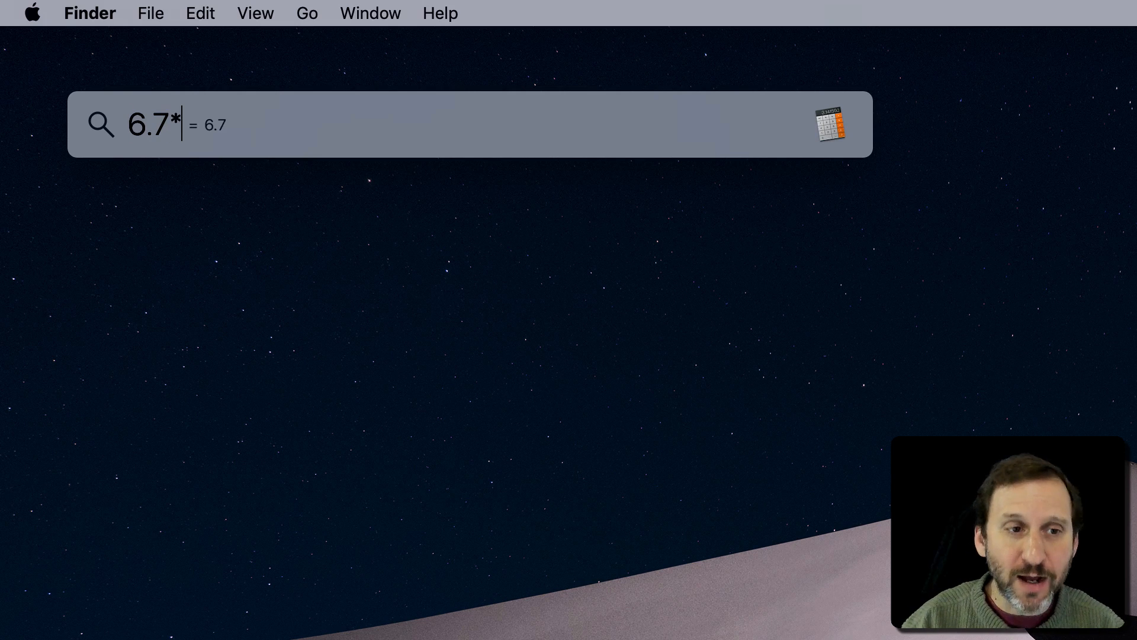
{"action": "type", "text": "10^"}
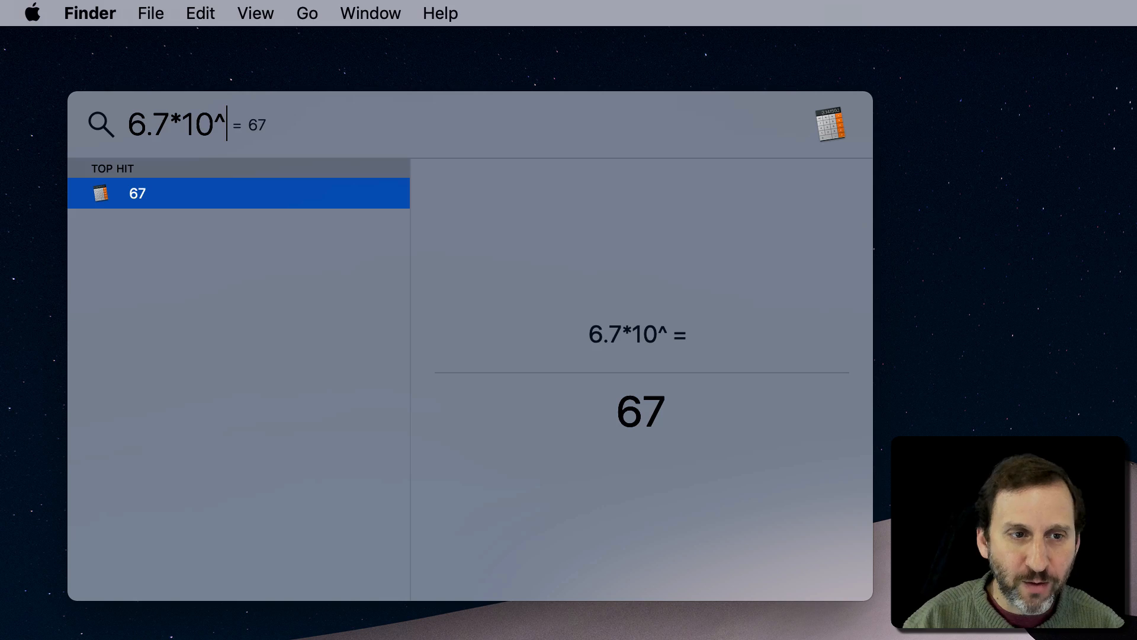
{"action": "type", "text": "5"}
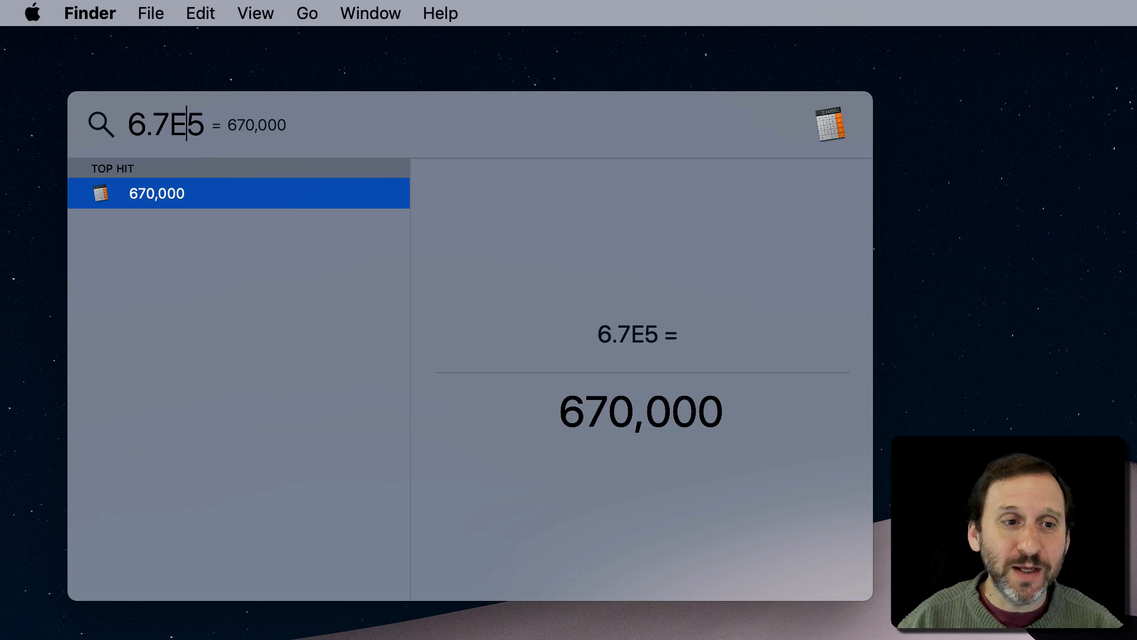
{"action": "type", "text": "-"}
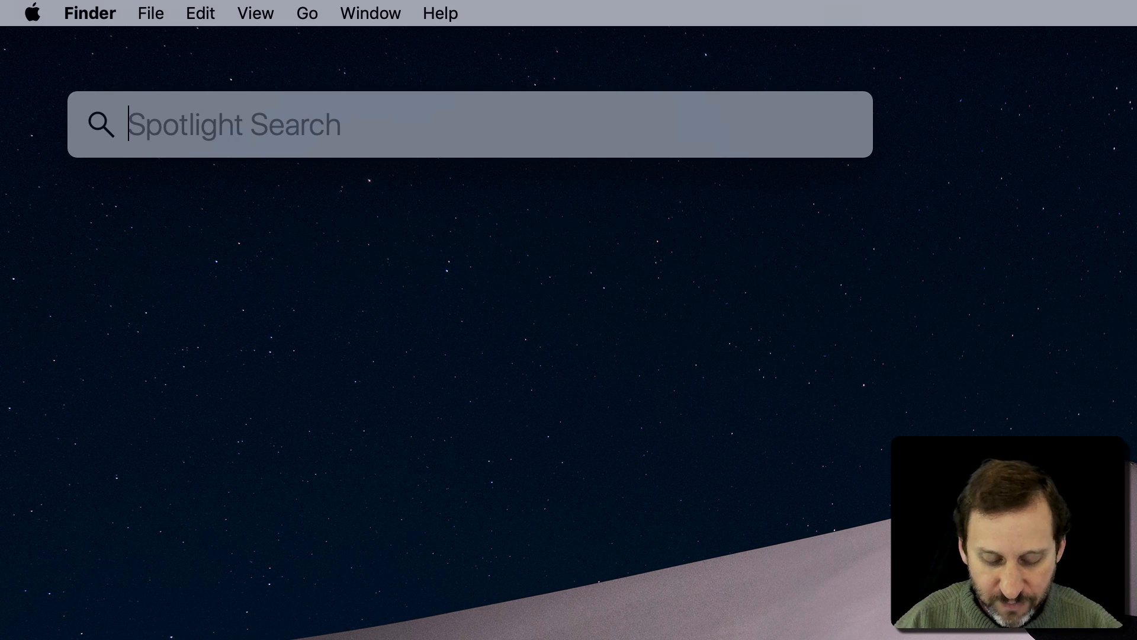
Evaluate log(9) and ln(9), then replace the query with e to show 2.7182818285
{"action": "type", "text": "log"}
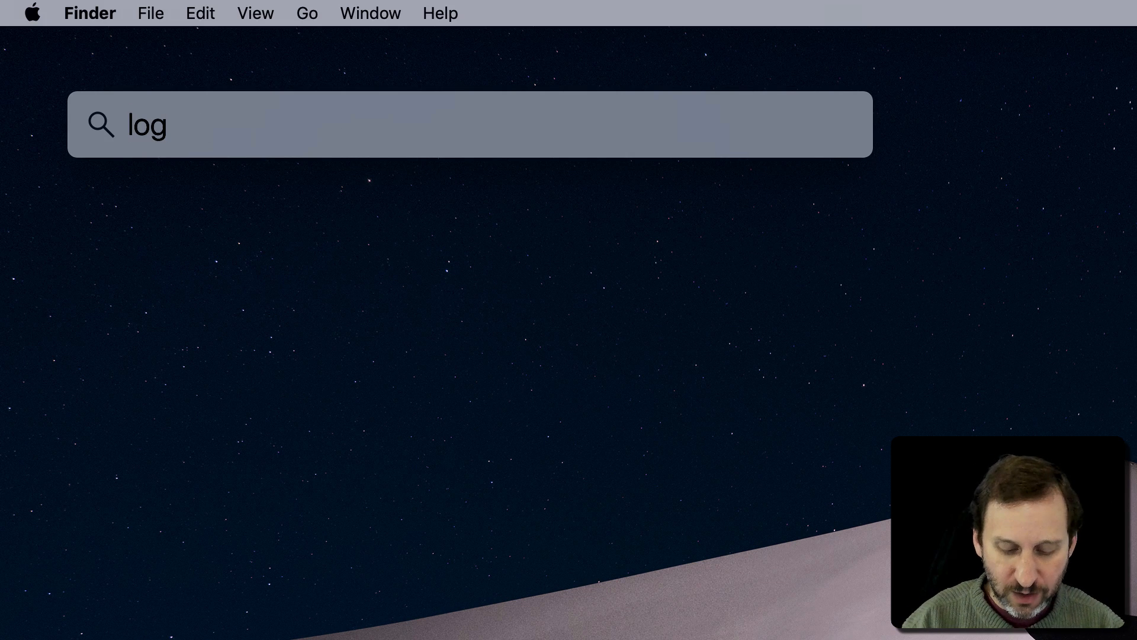
{"action": "type", "text": "(9)"}
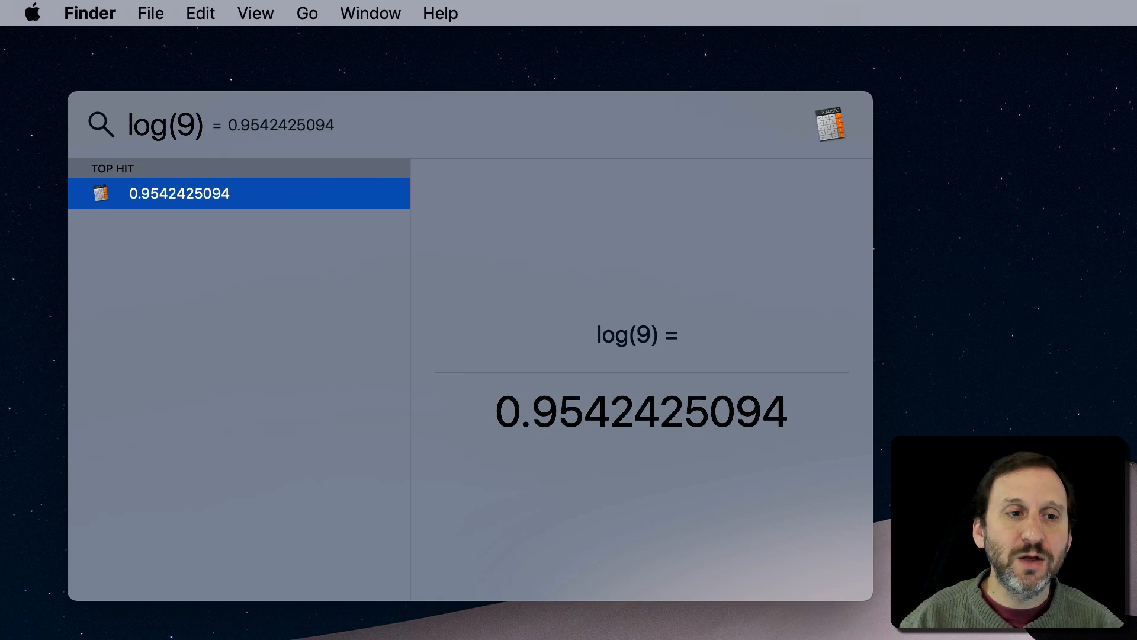
{"action": "key", "text": "Backspace"}
{"action": "type", "text": "n"}
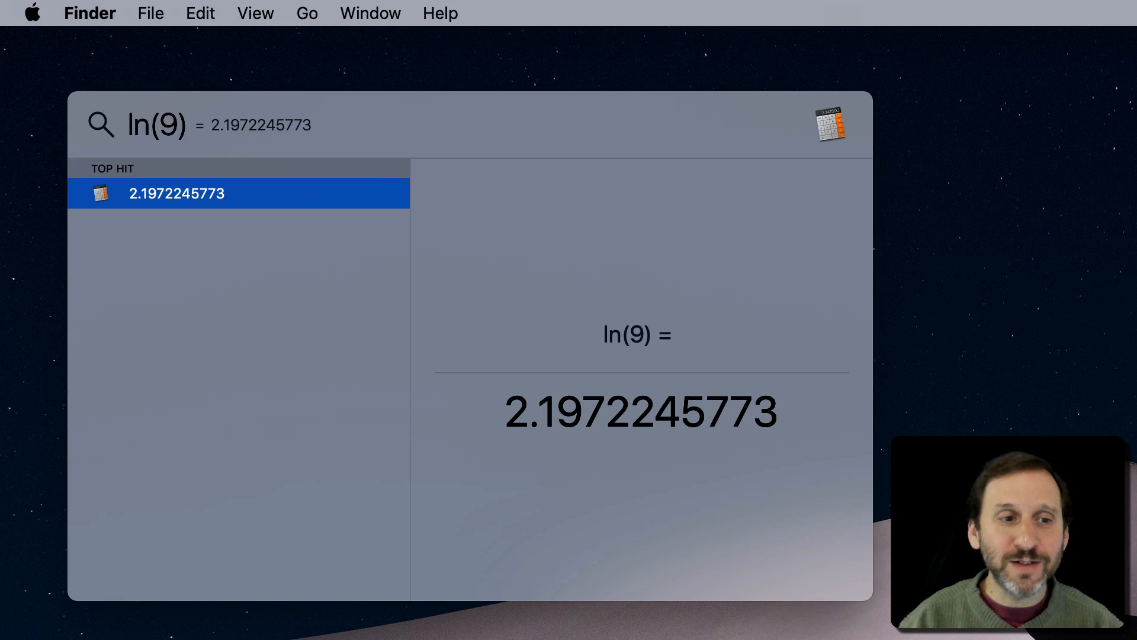
{"action": "double_click", "coordinate": [156, 124]}
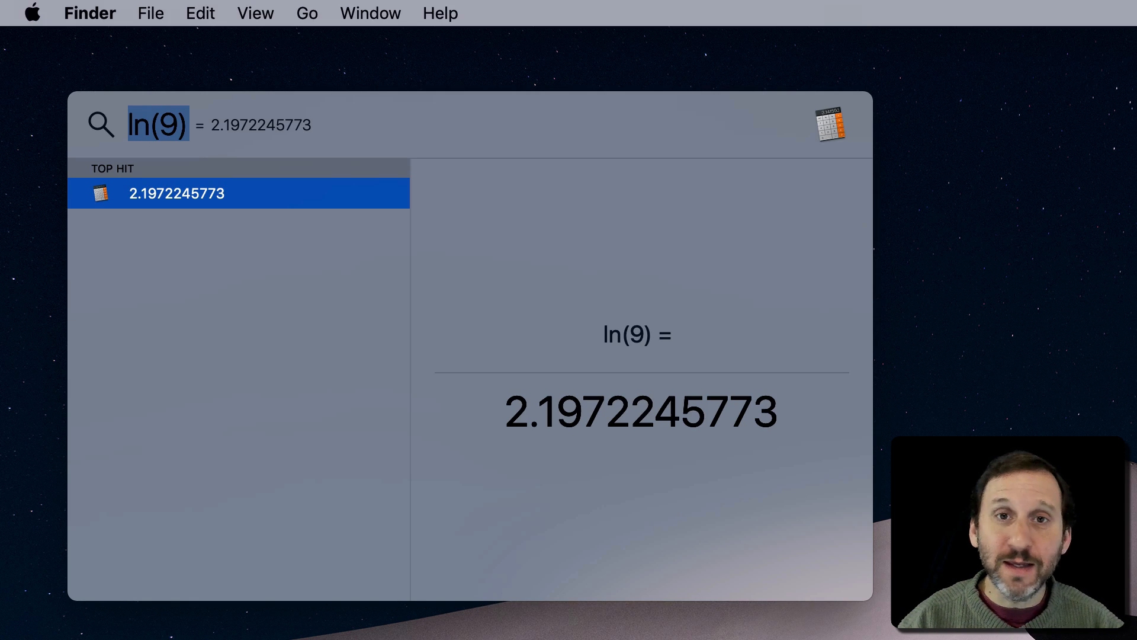
{"action": "type", "text": "e)"}
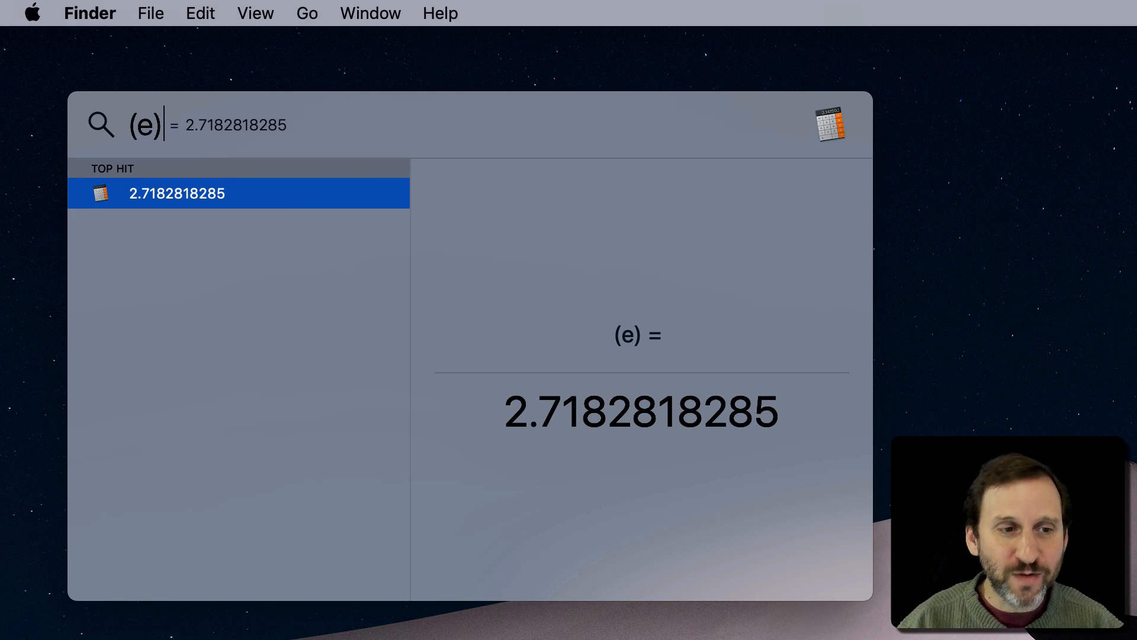
Enter (pi) to show 3.1415926536, then clear the search field
{"action": "type", "text": "pi"}
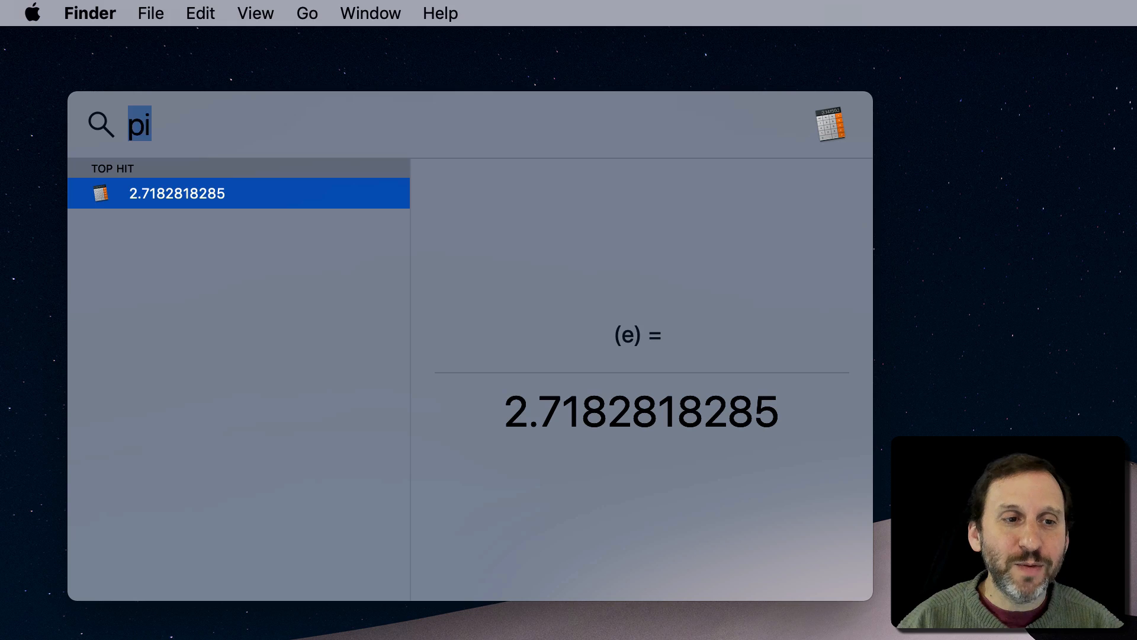
{"action": "type", "text": "(pi)"}
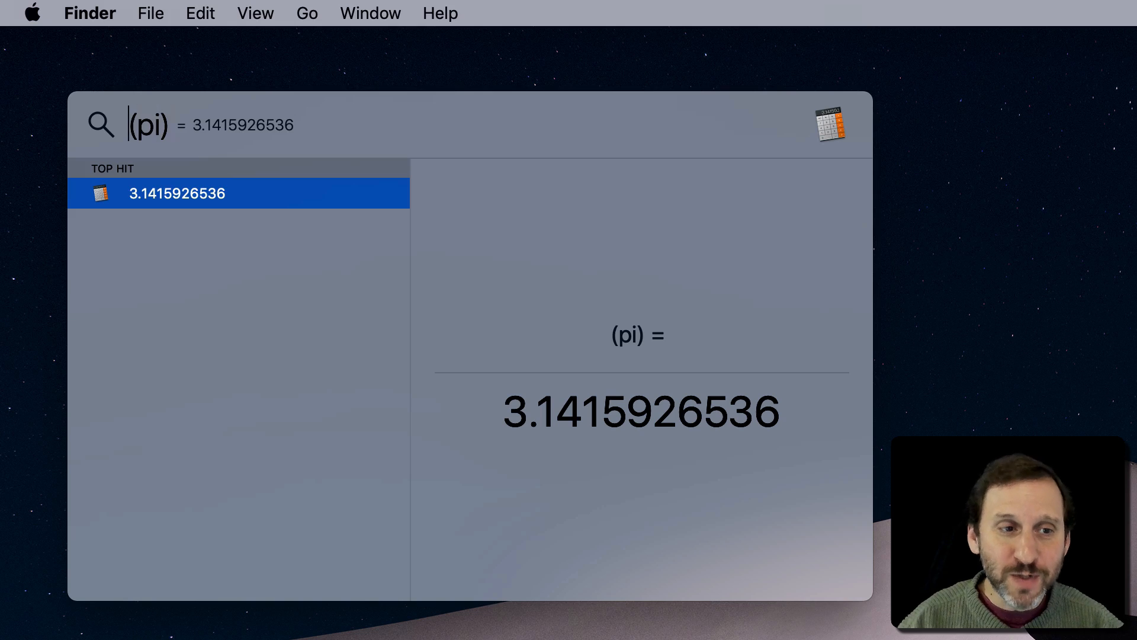
{"action": "type", "text": "sin"}
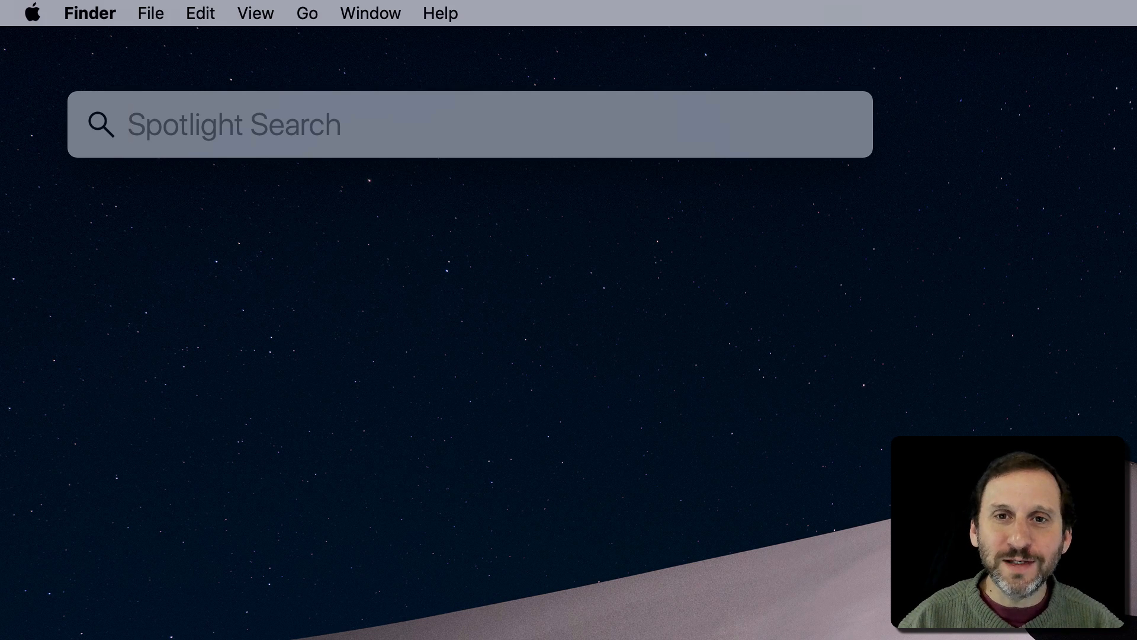
Evaluate sin(pi) as 0, then edit it to sind(90) to get 1
{"action": "type", "text": "sin("}
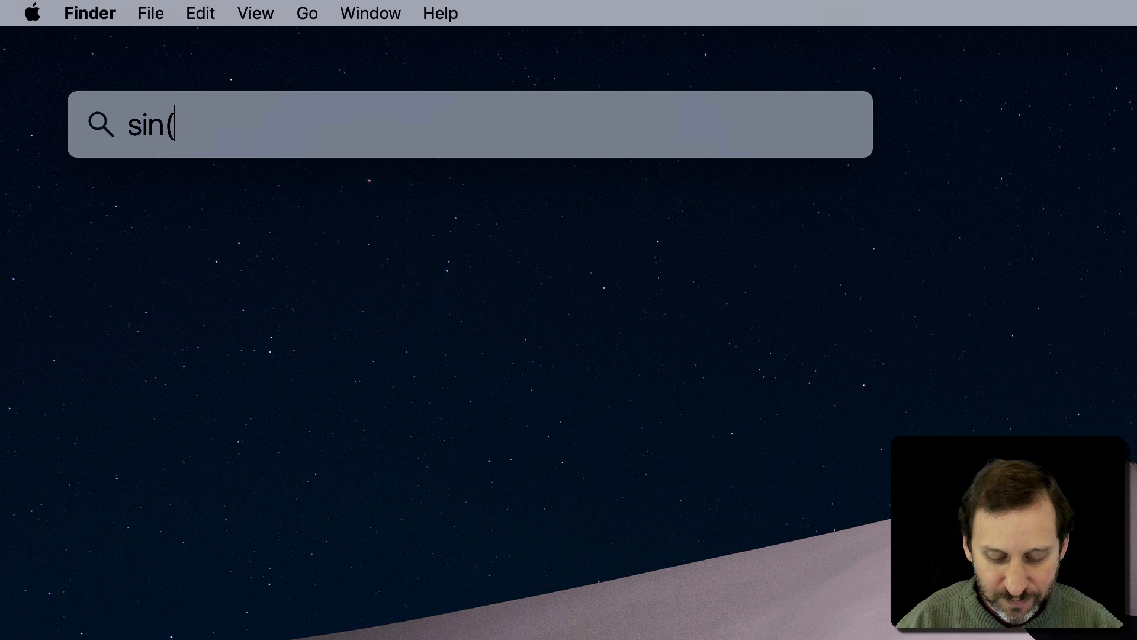
{"action": "type", "text": "pi)"}
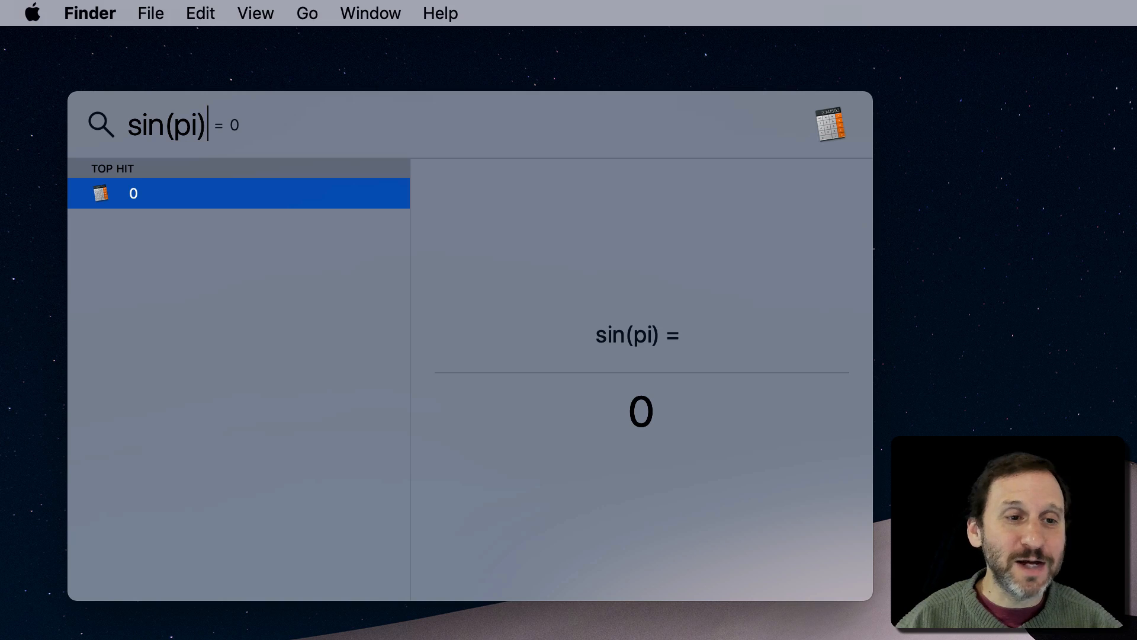
{"action": "key", "text": "Left"}
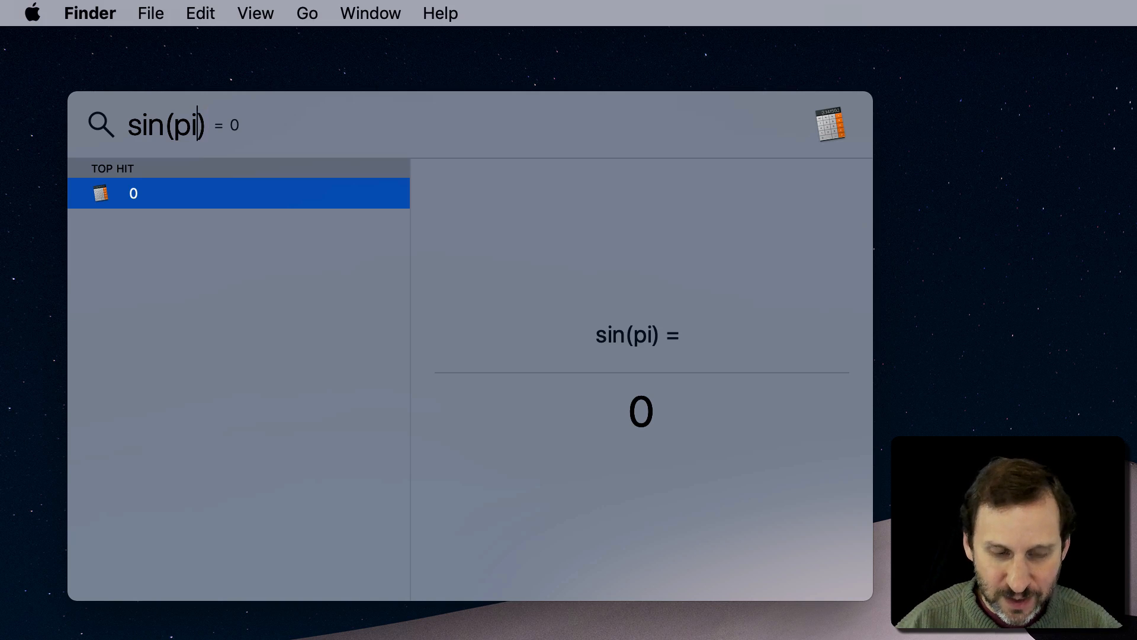
{"action": "type", "text": "90"}
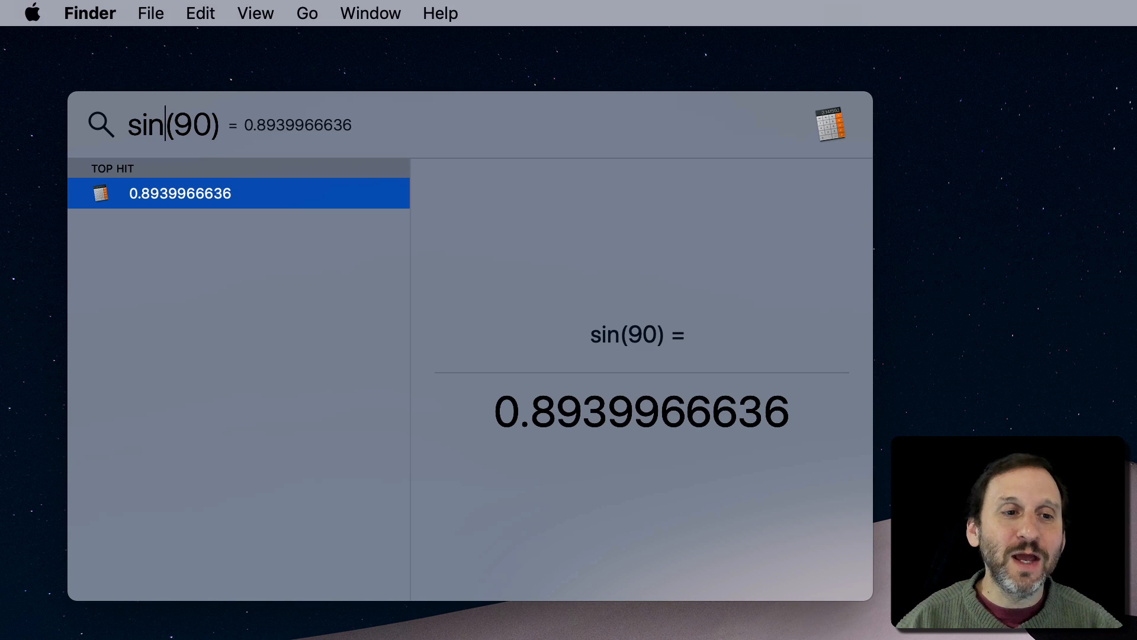
{"action": "type", "text": "d"}
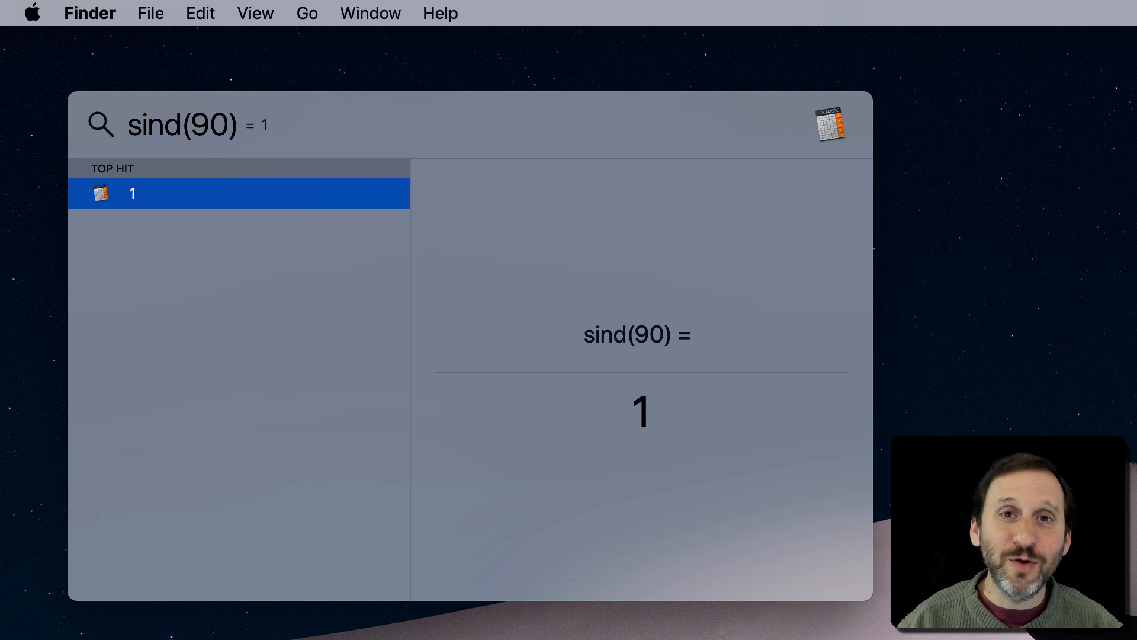
{"action": "double_click", "coordinate": [214, 125]}
{"action": "type", "text": "45"}
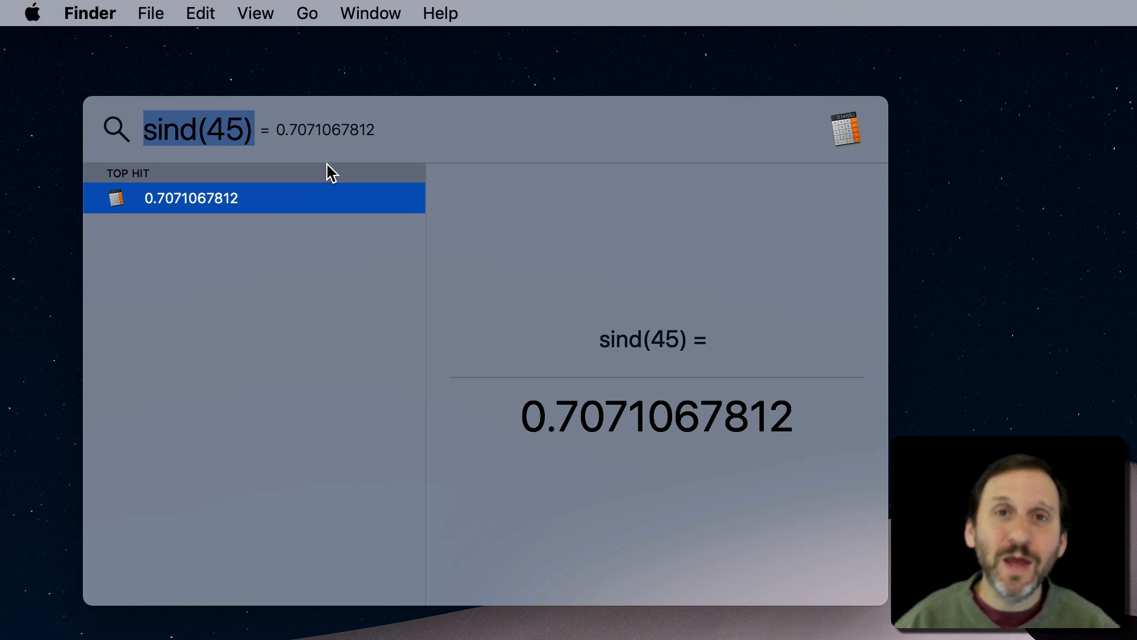
{"action": "mouse_move", "coordinate": [296, 183]}
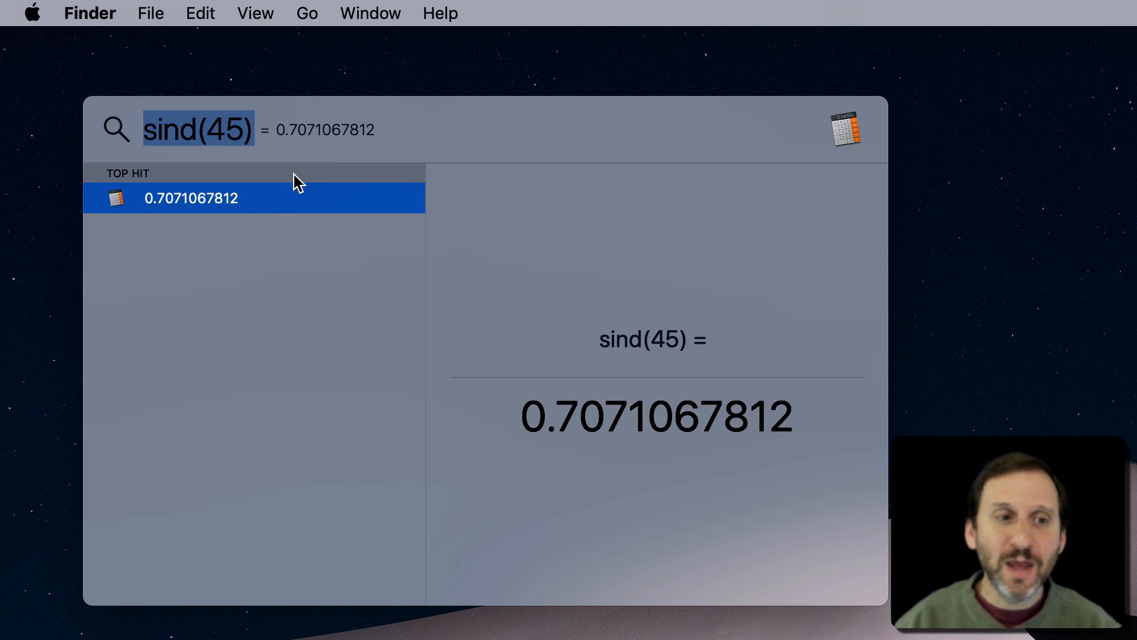
{"action": "mouse_move", "coordinate": [158, 129]}
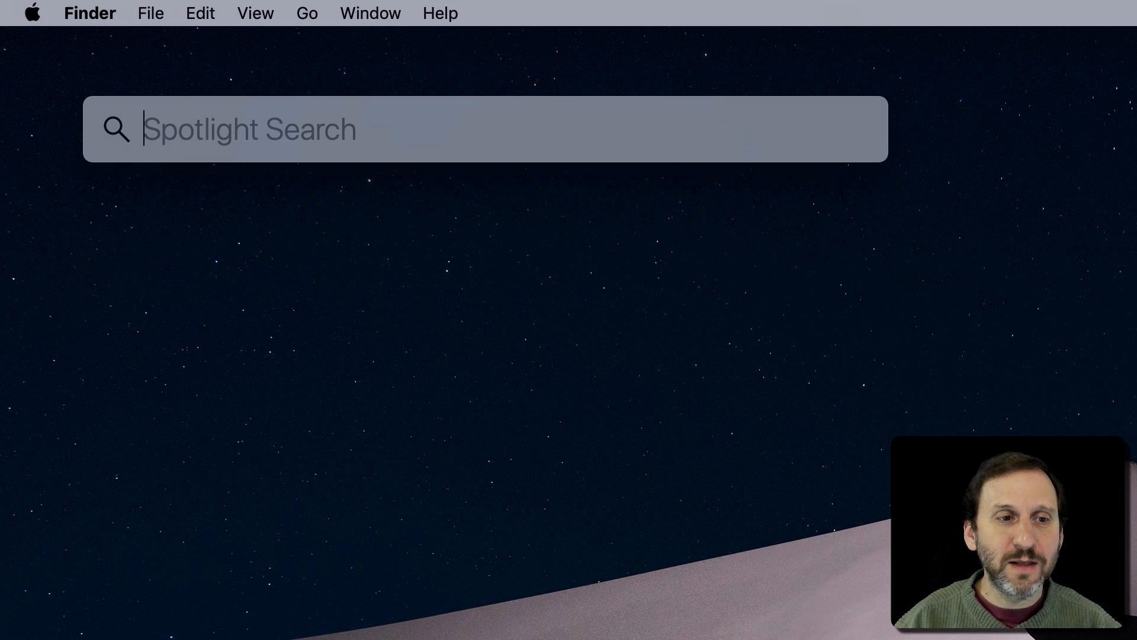
Enter sind(45) in Spotlight to show the result 0.7071067812
{"action": "type", "text": "sind(45)"}
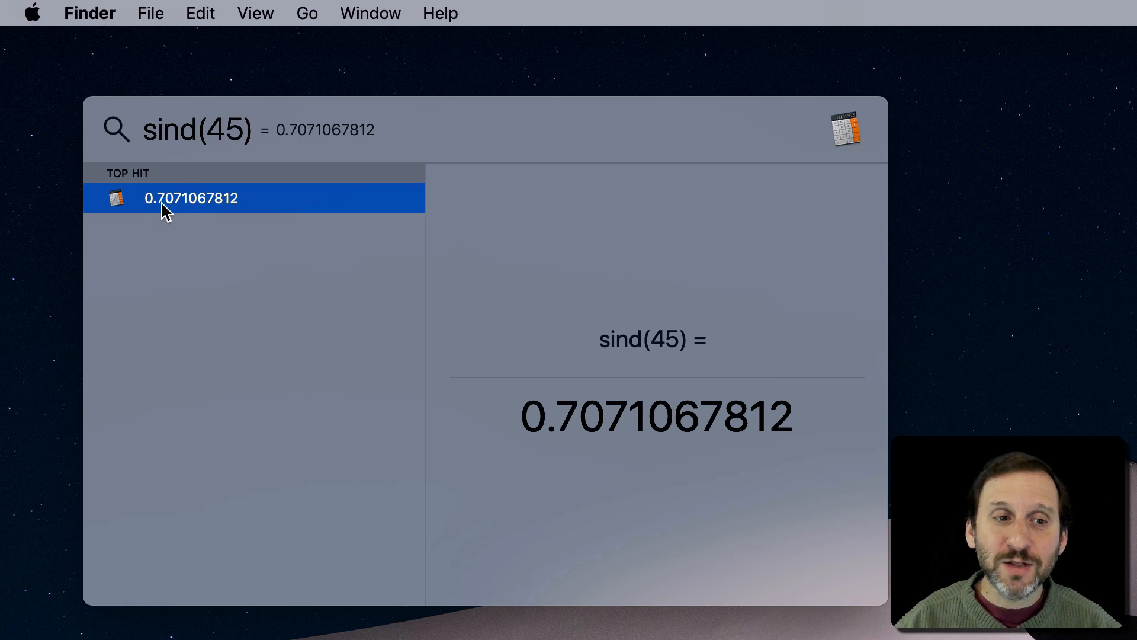
{"action": "mouse_move", "coordinate": [200, 210]}
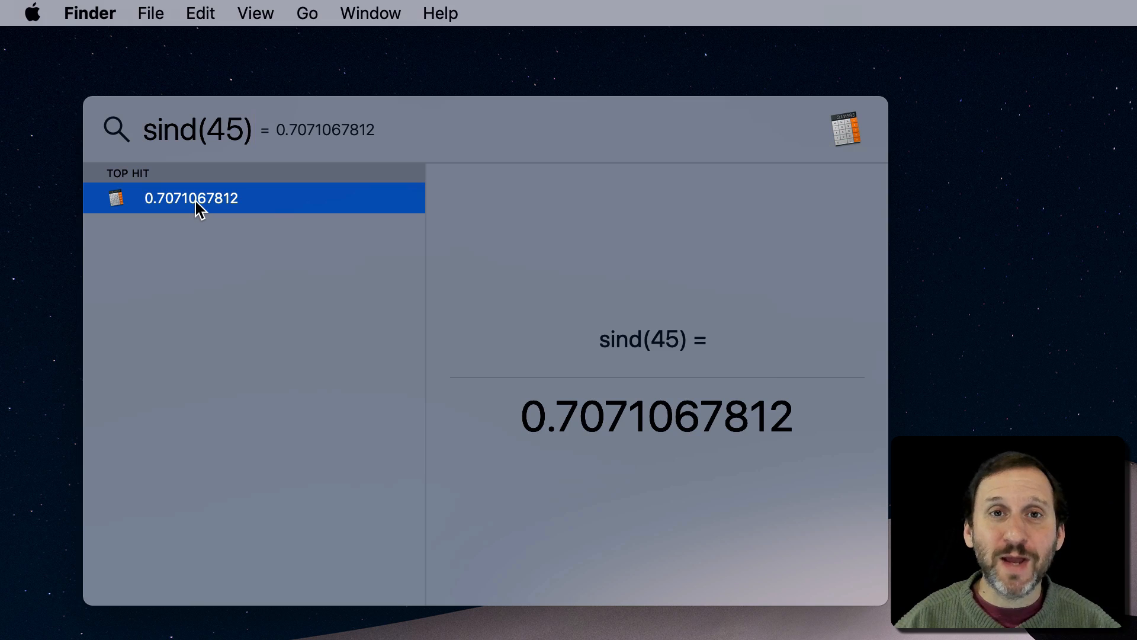
{"action": "mouse_move", "coordinate": [586, 421]}
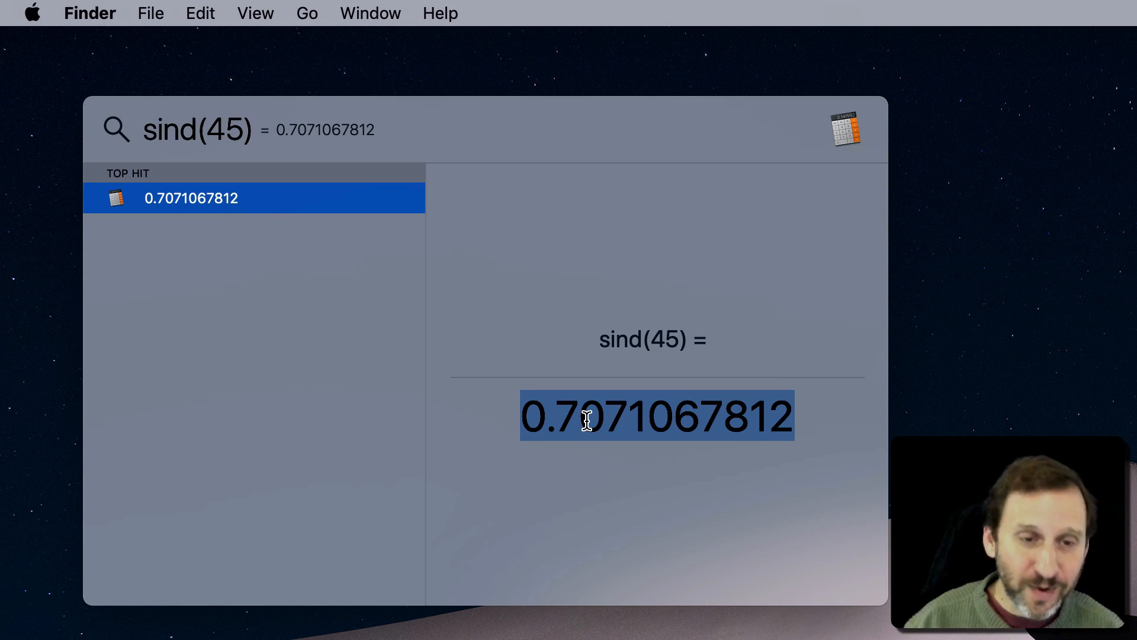
{"action": "mouse_move", "coordinate": [359, 138]}
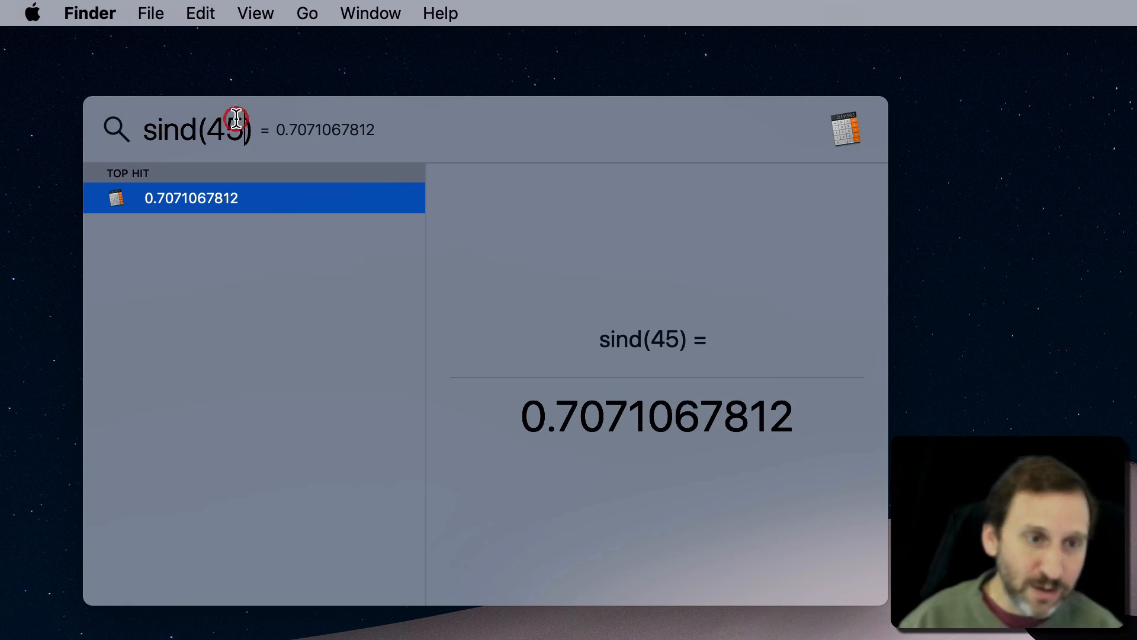
Replace the search query with the copied result 0.7071067812
{"action": "key", "text": "cmd+a"}
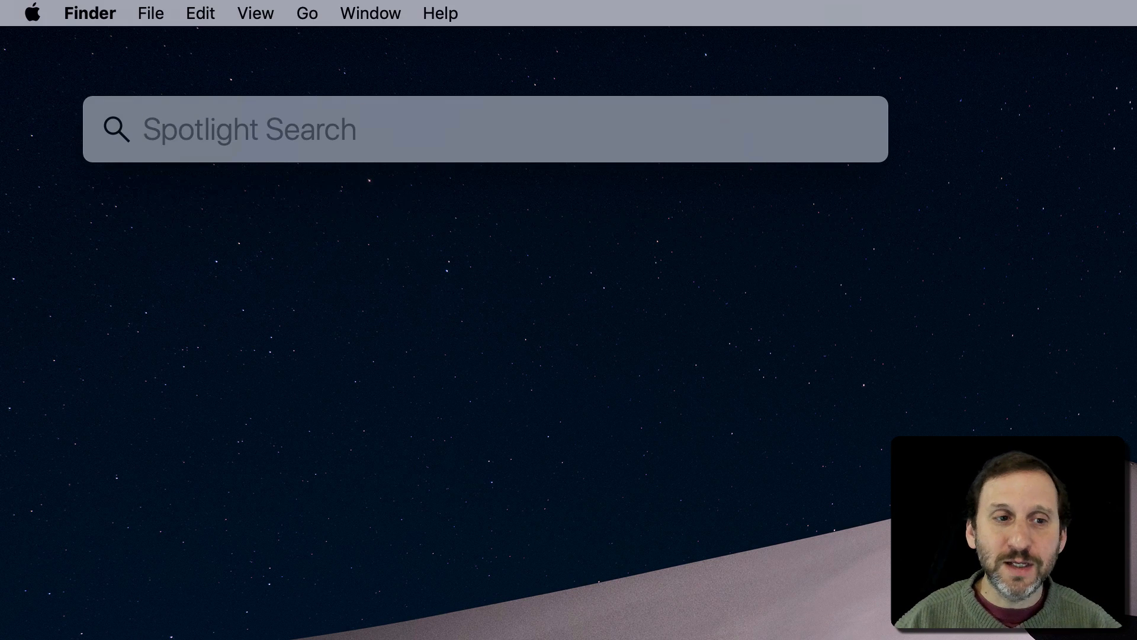
{"action": "type", "text": "0.7071067812"}
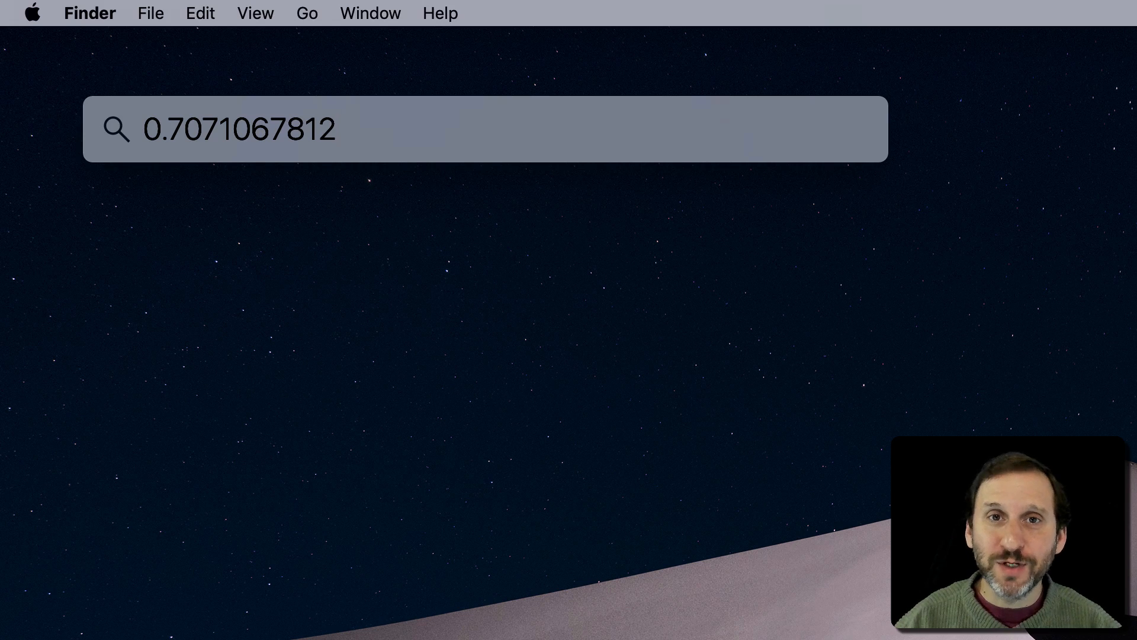